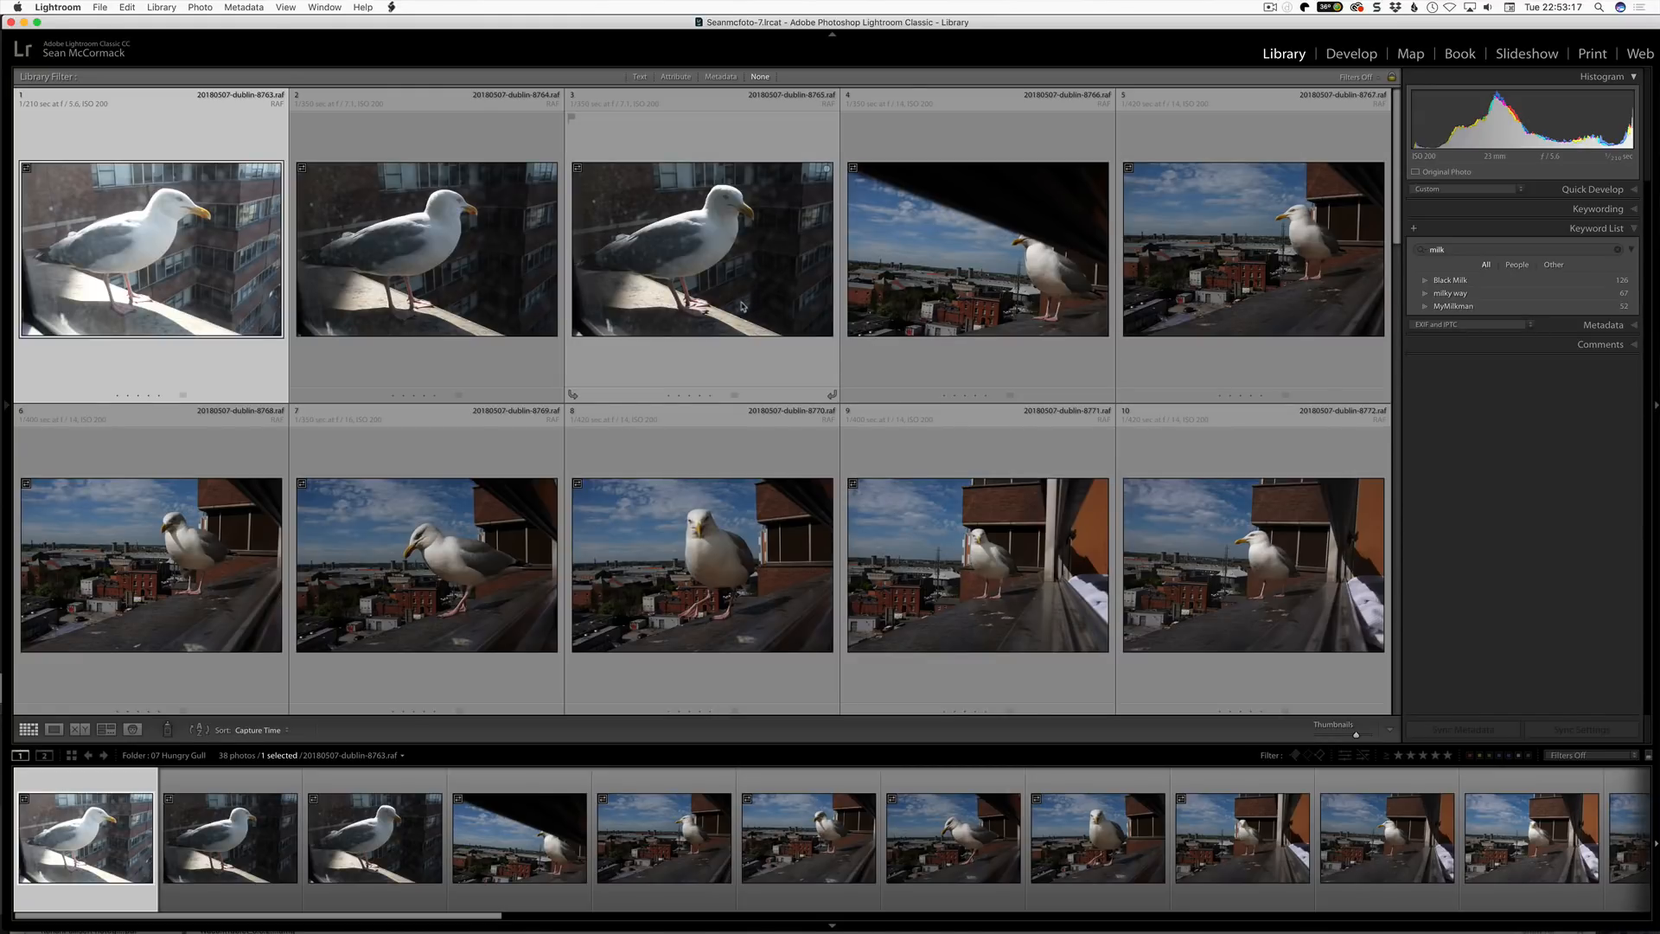
mouse_move(990, 208)
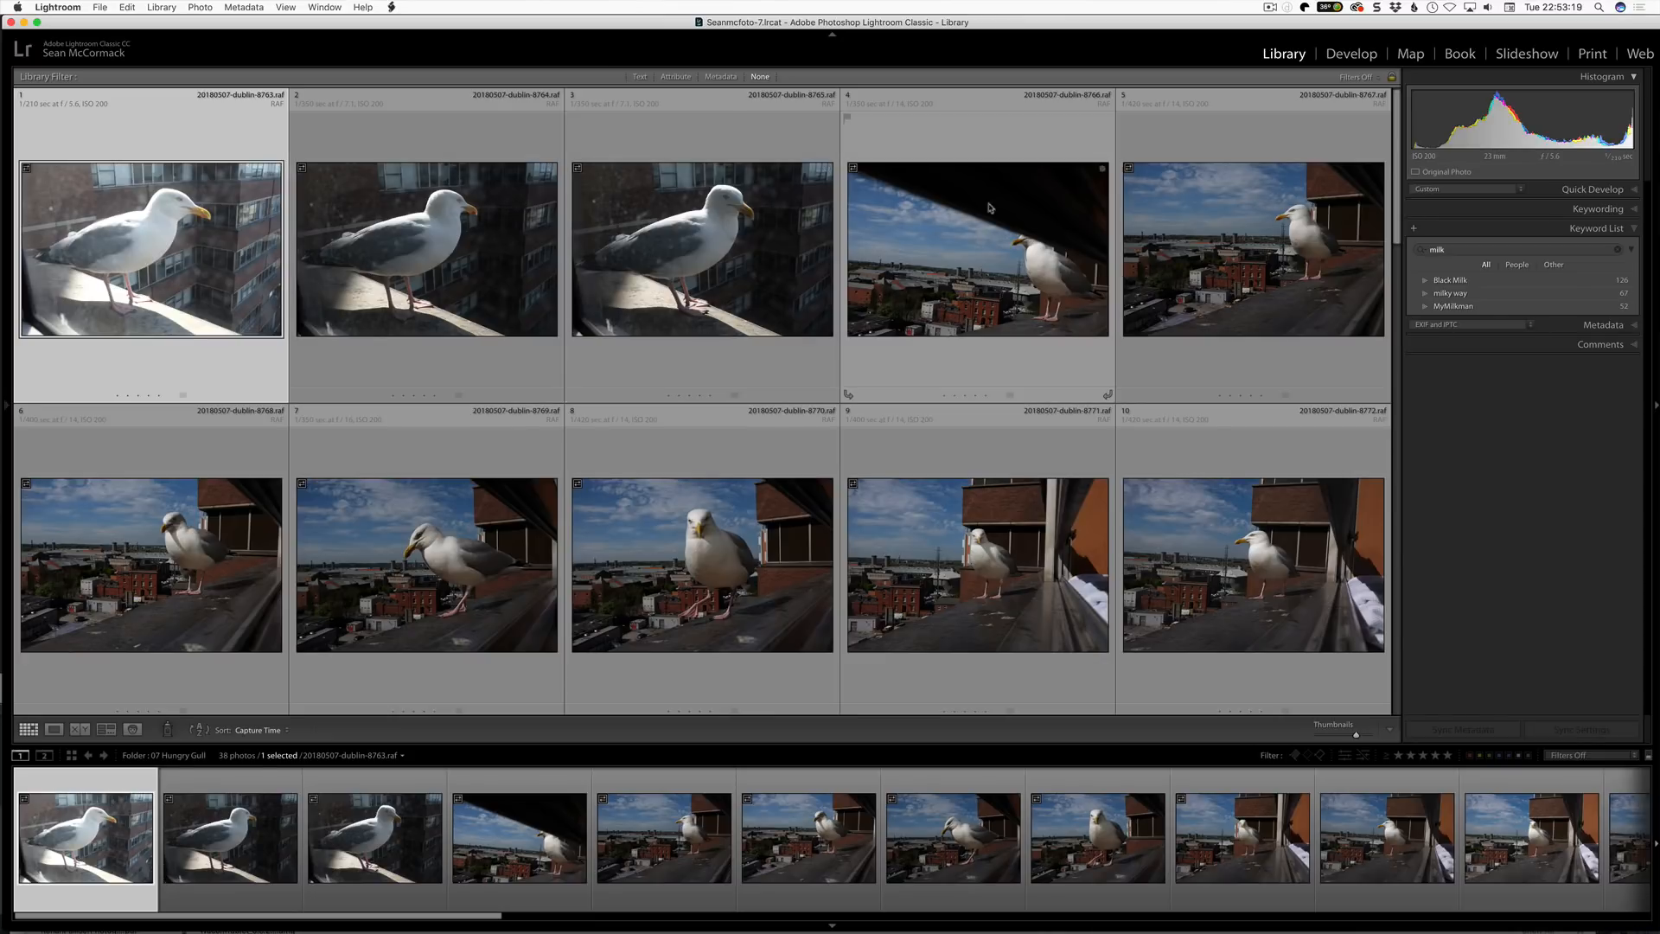
Remove photo 8766 from the catalog only, verifying in Finder that its raw file remains
left_click(975, 251)
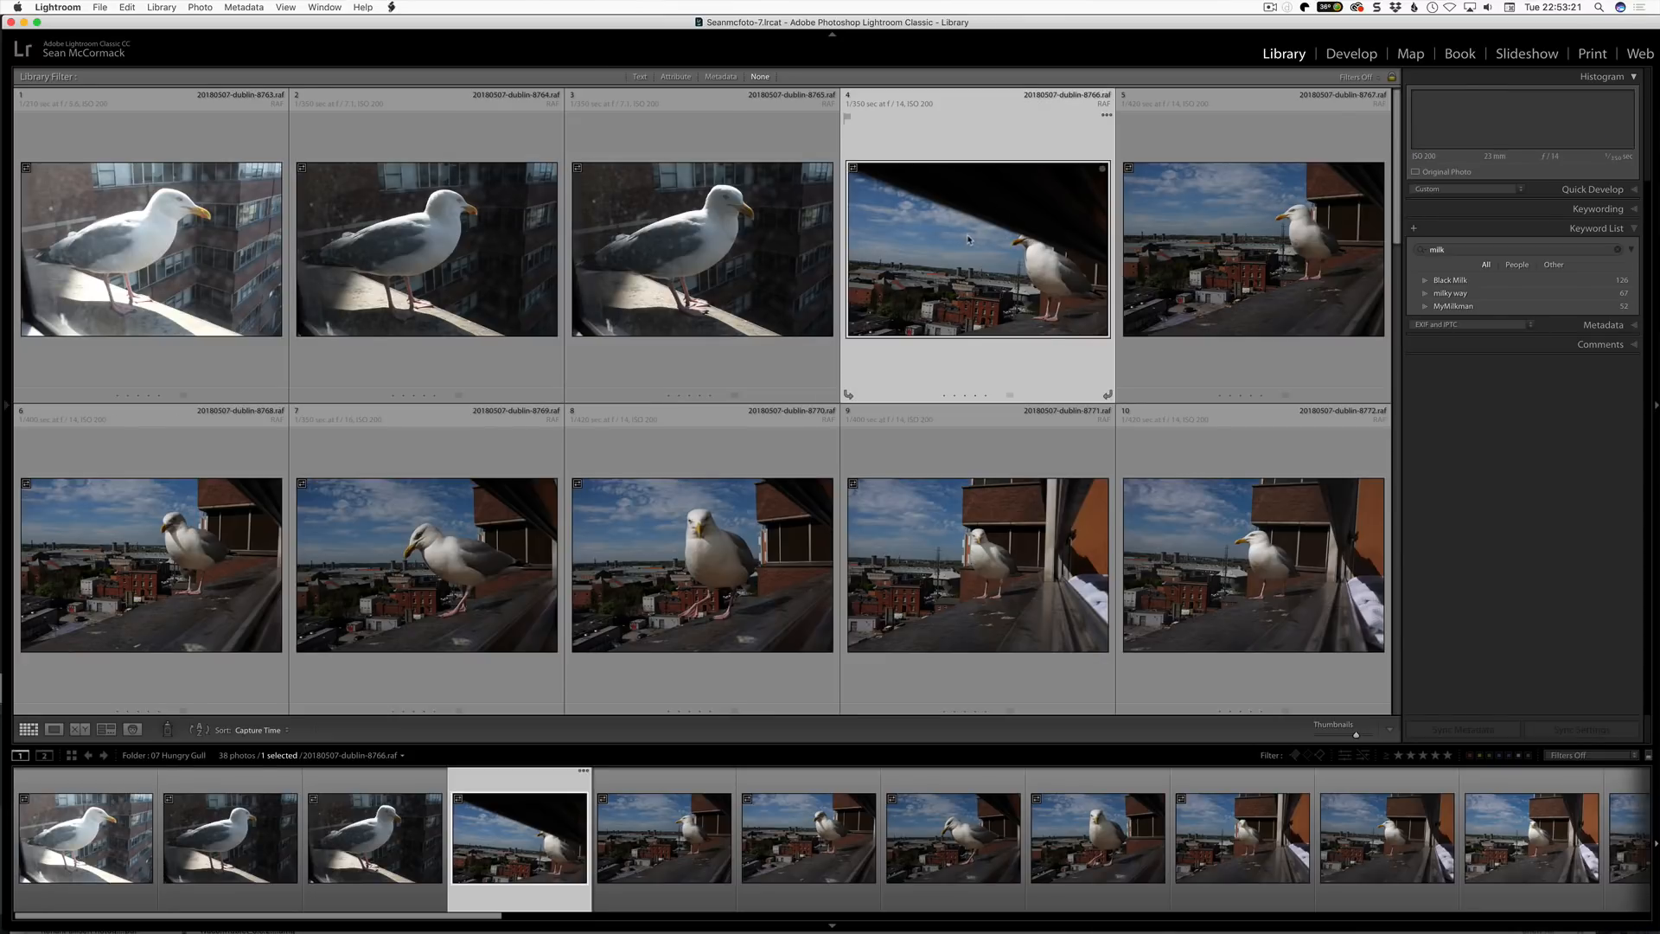
right_click(974, 251)
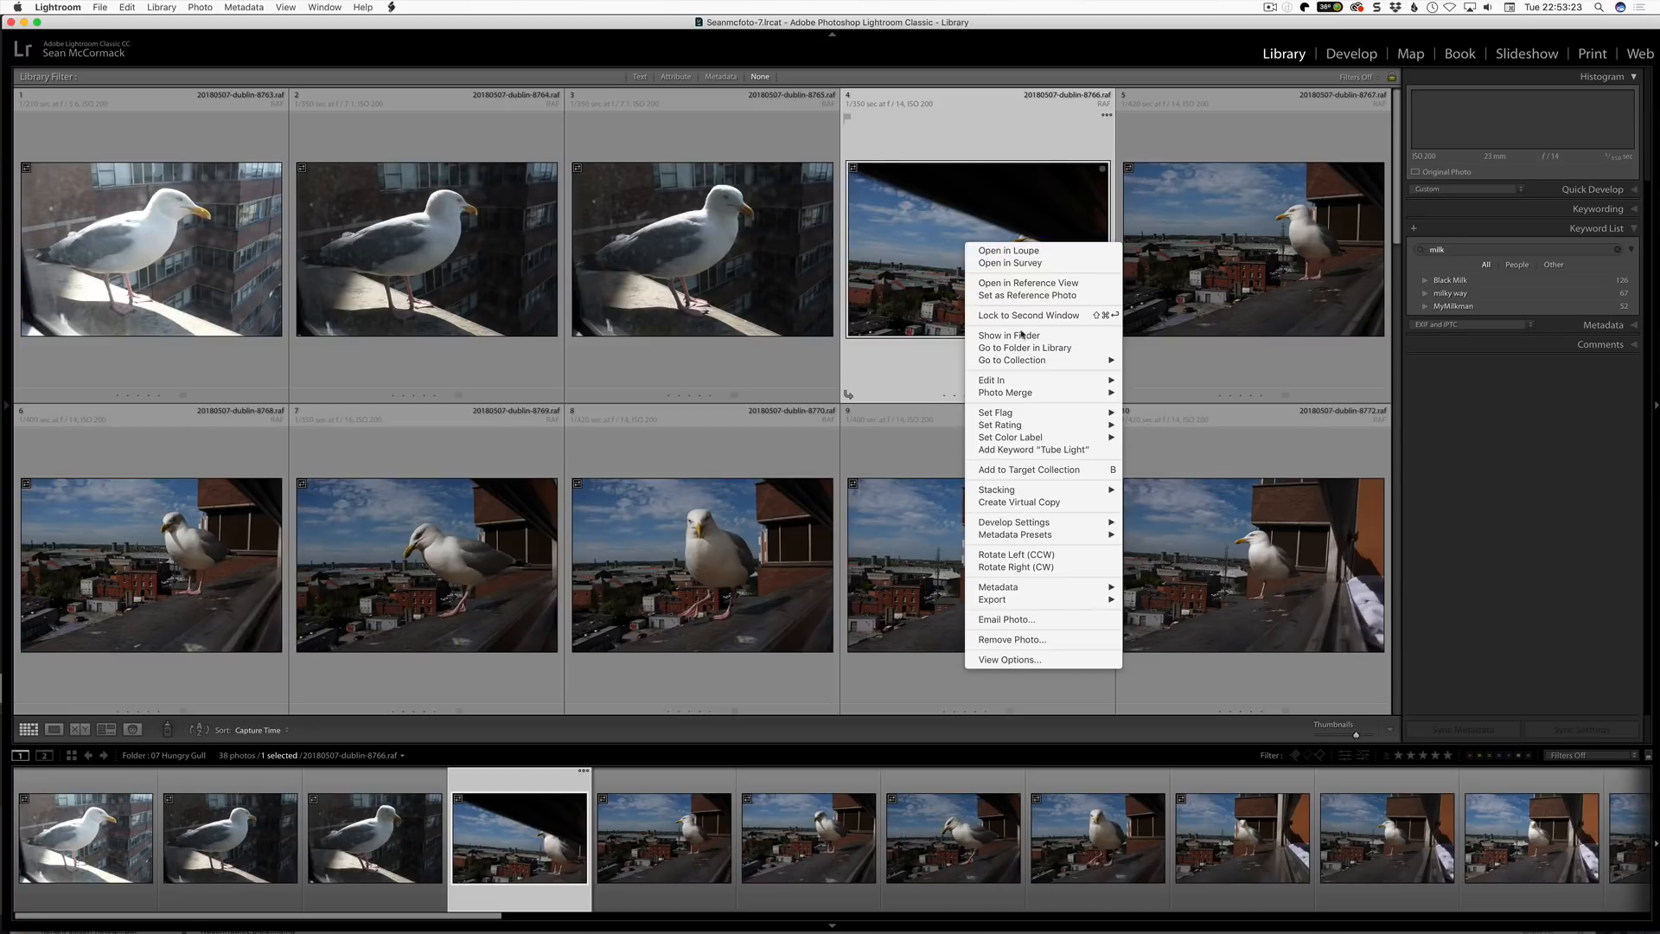
mouse_move(1012, 639)
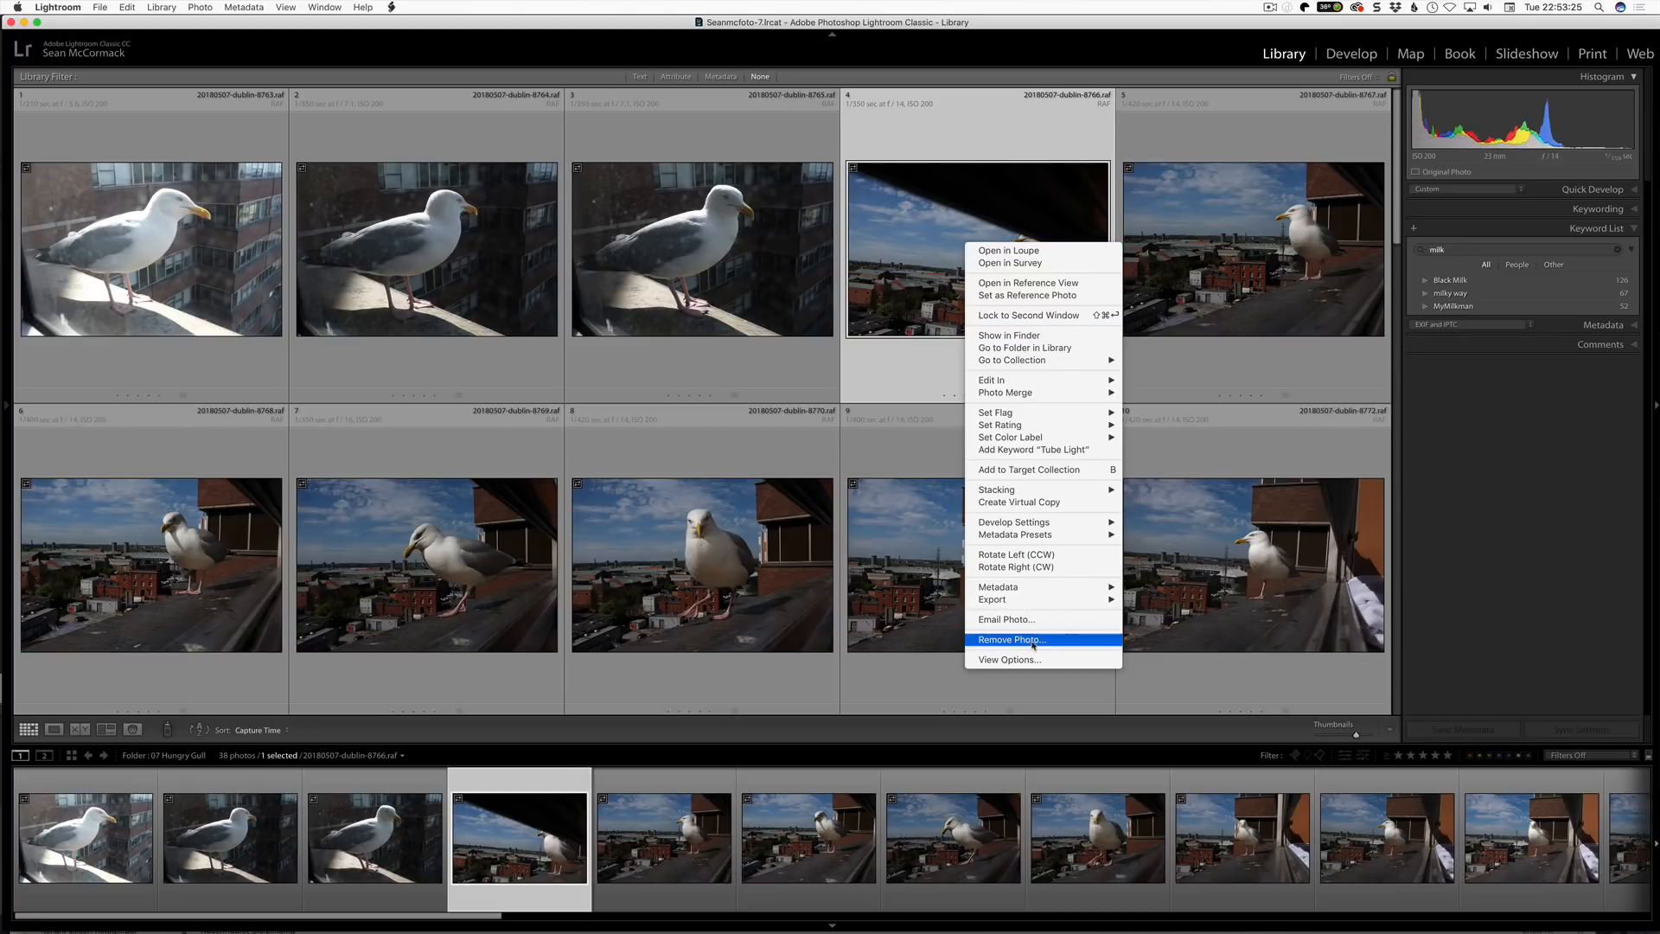
left_click(1012, 640)
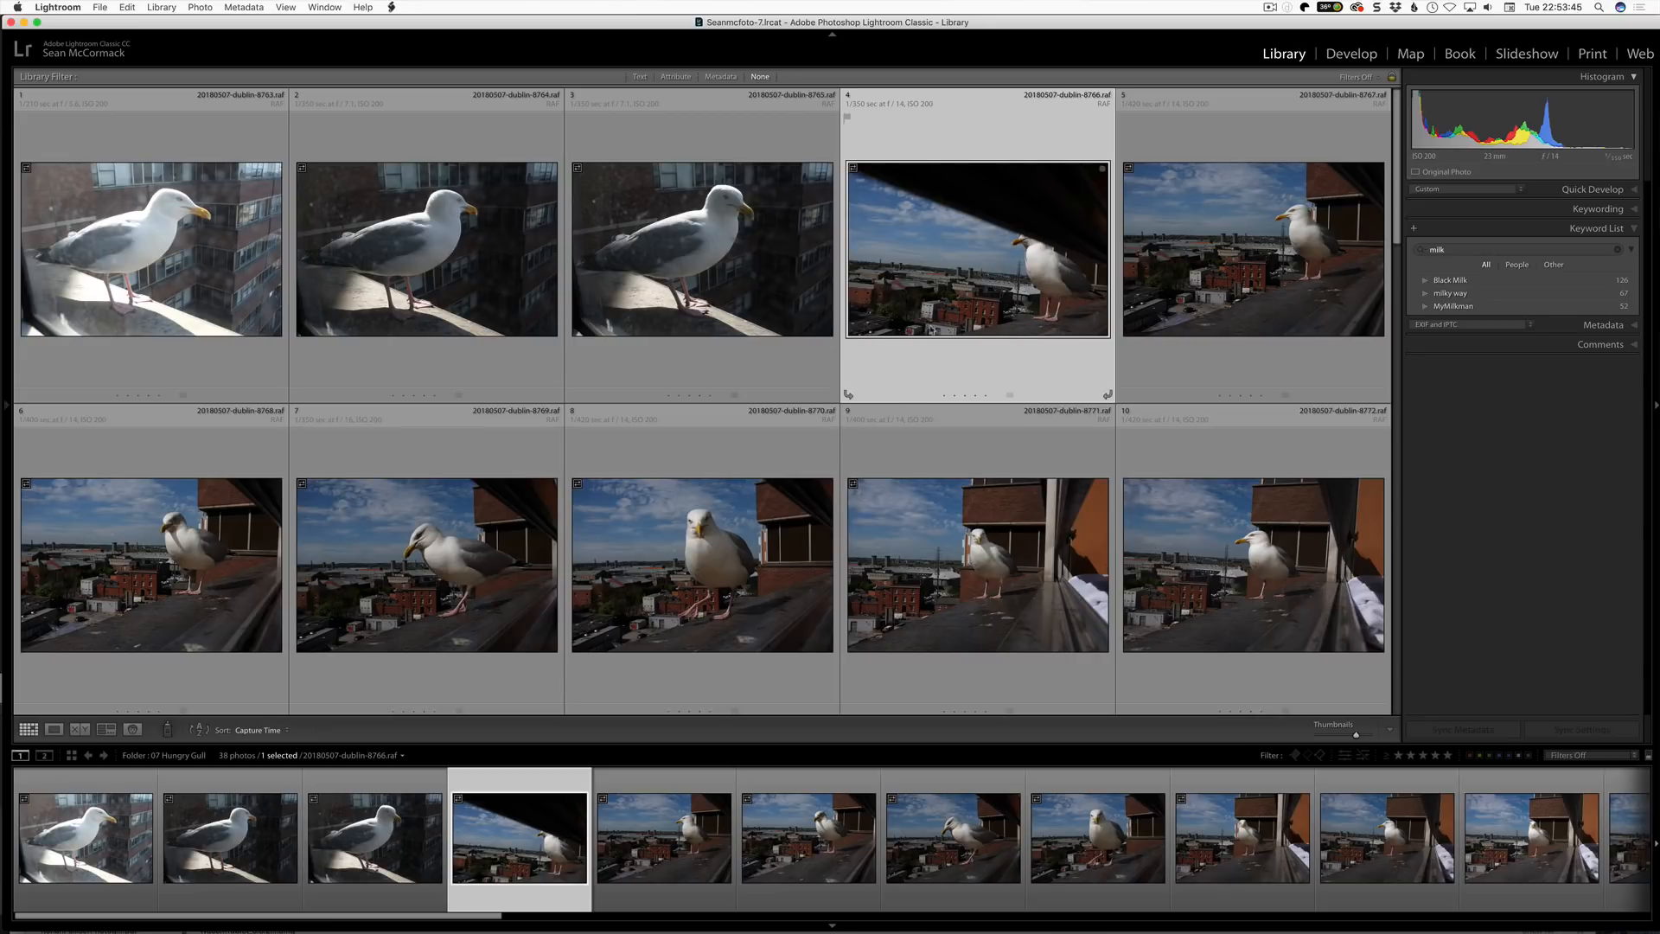
mouse_move(939, 366)
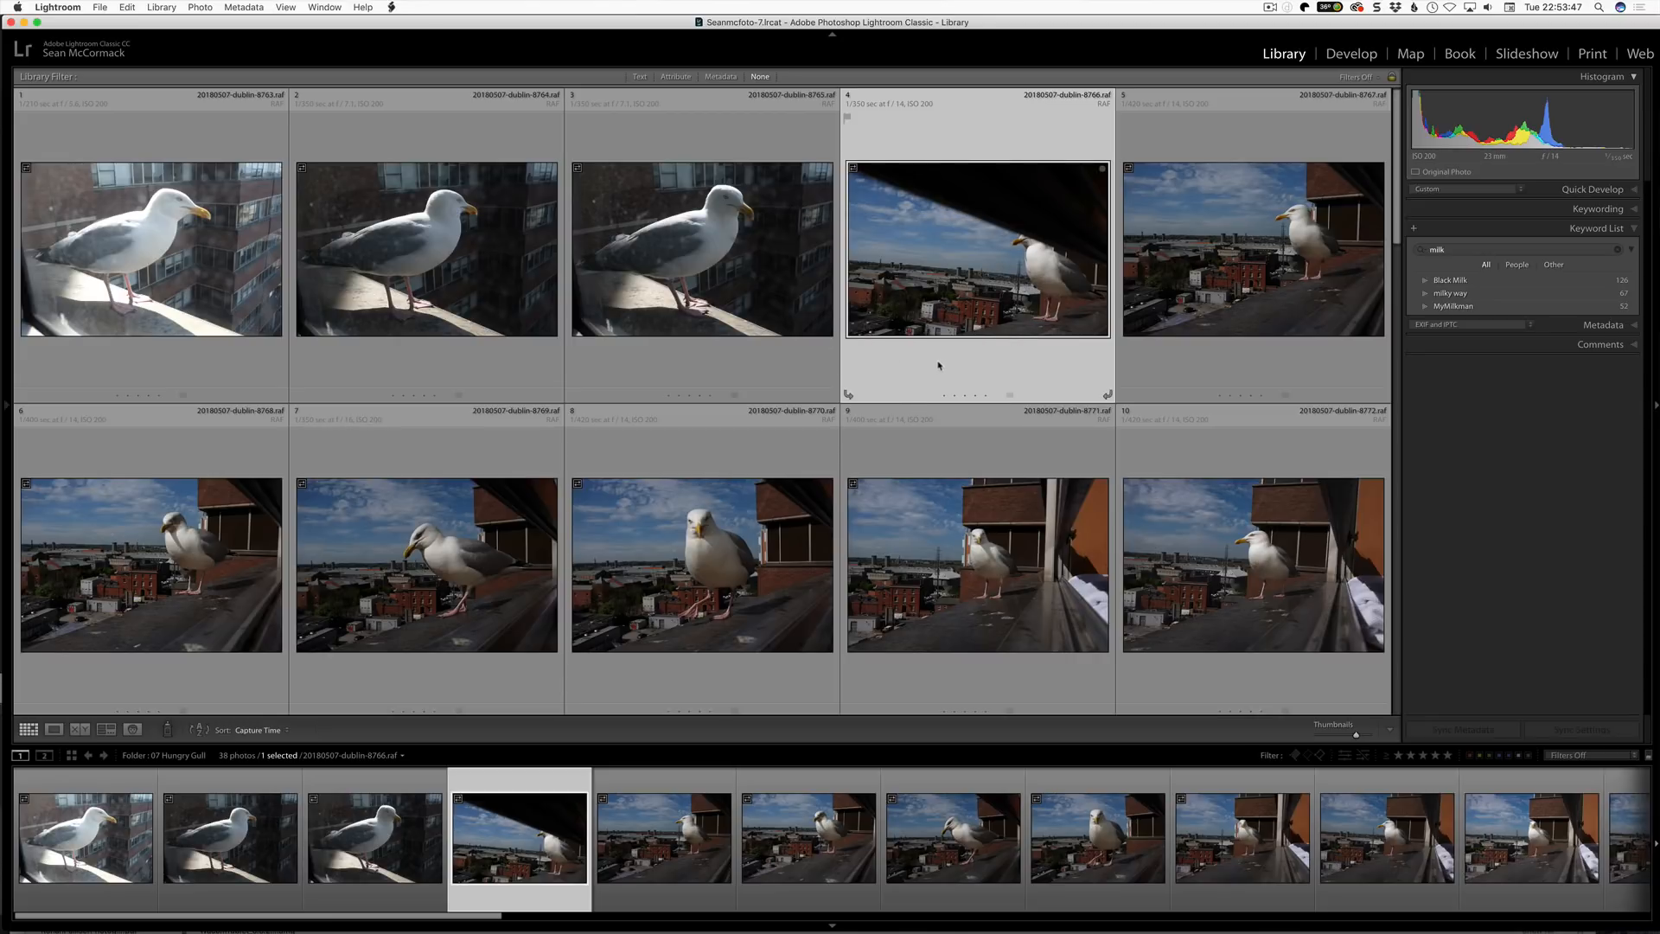
mouse_move(920, 368)
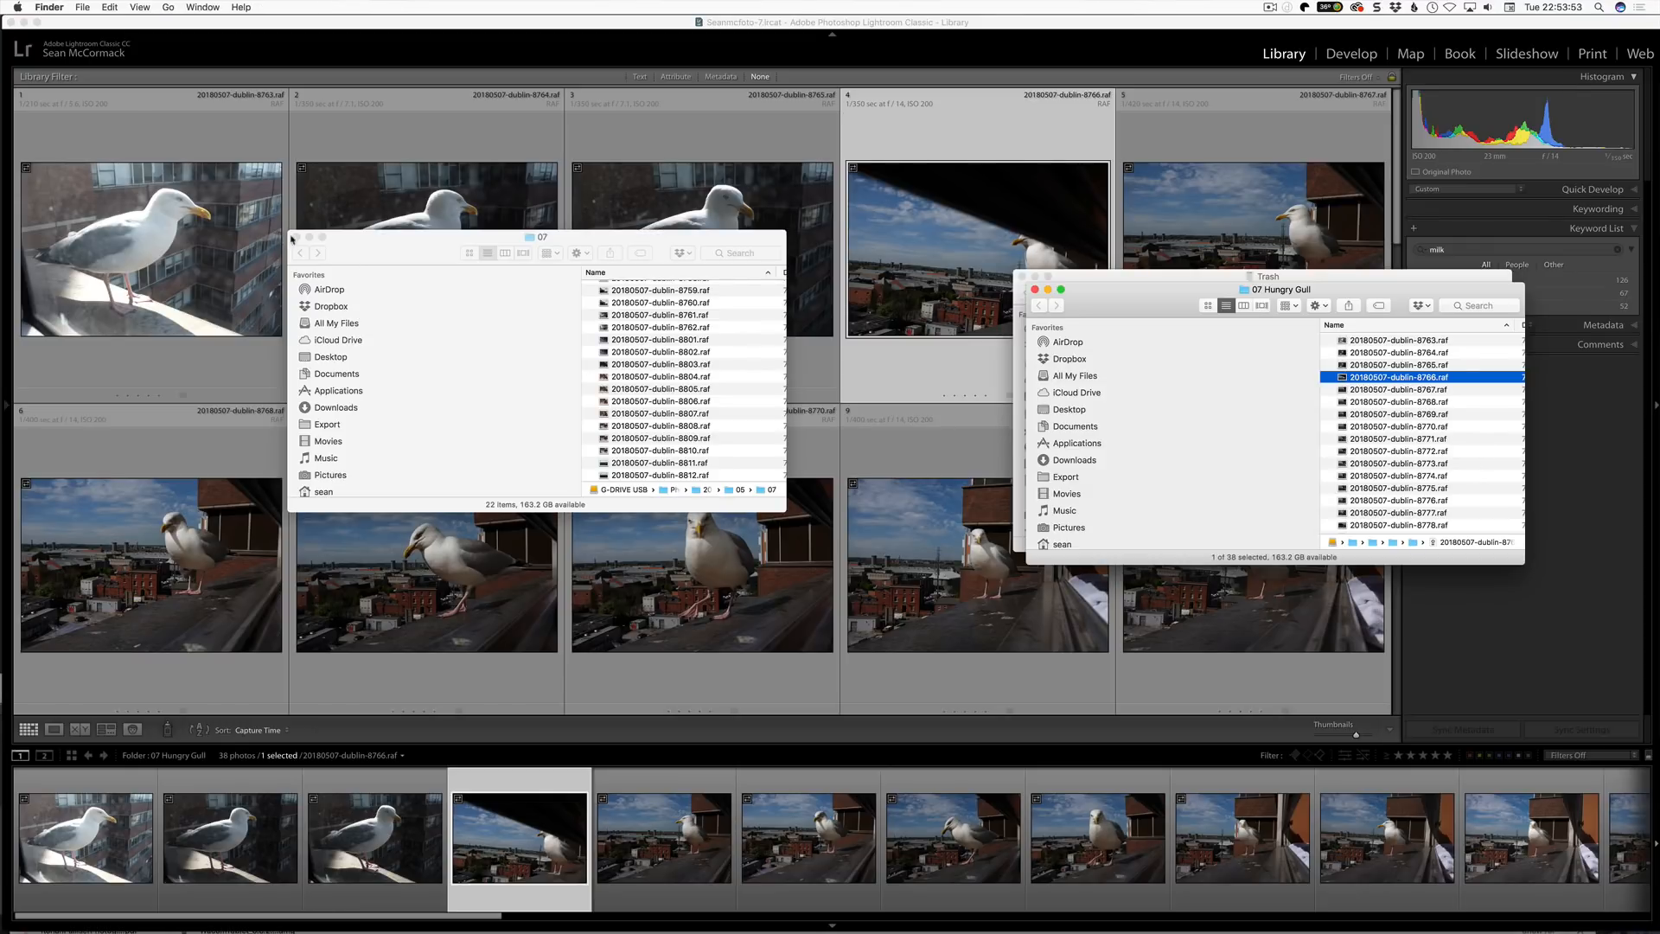
left_click(293, 239)
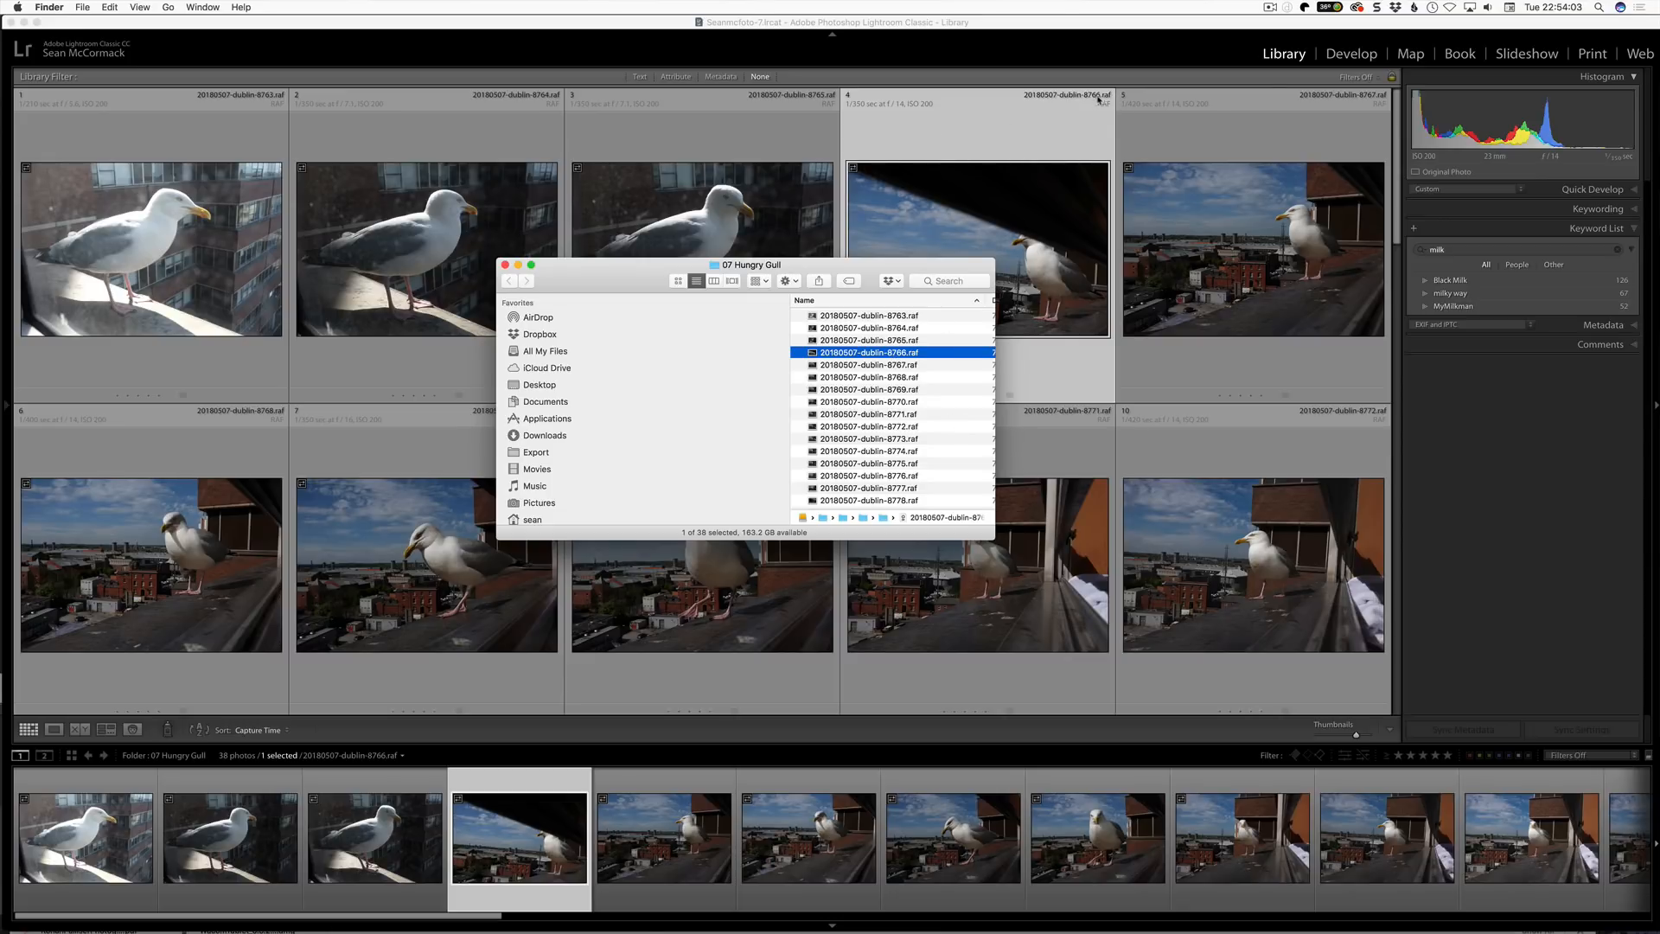
mouse_move(895, 62)
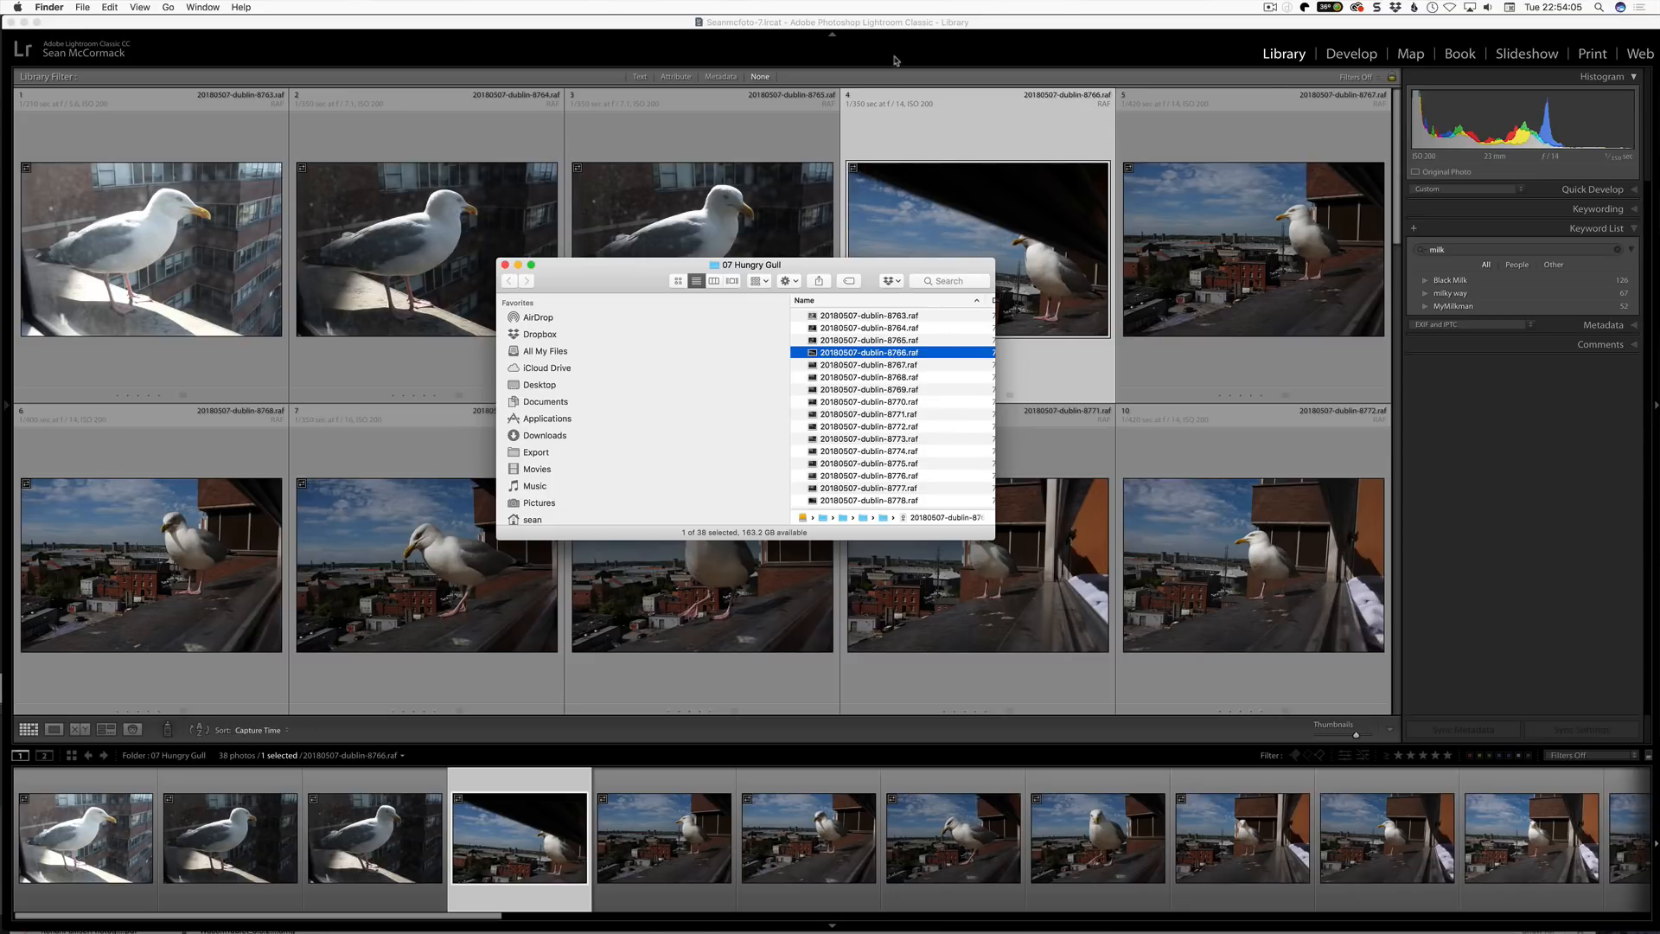
left_click(508, 279)
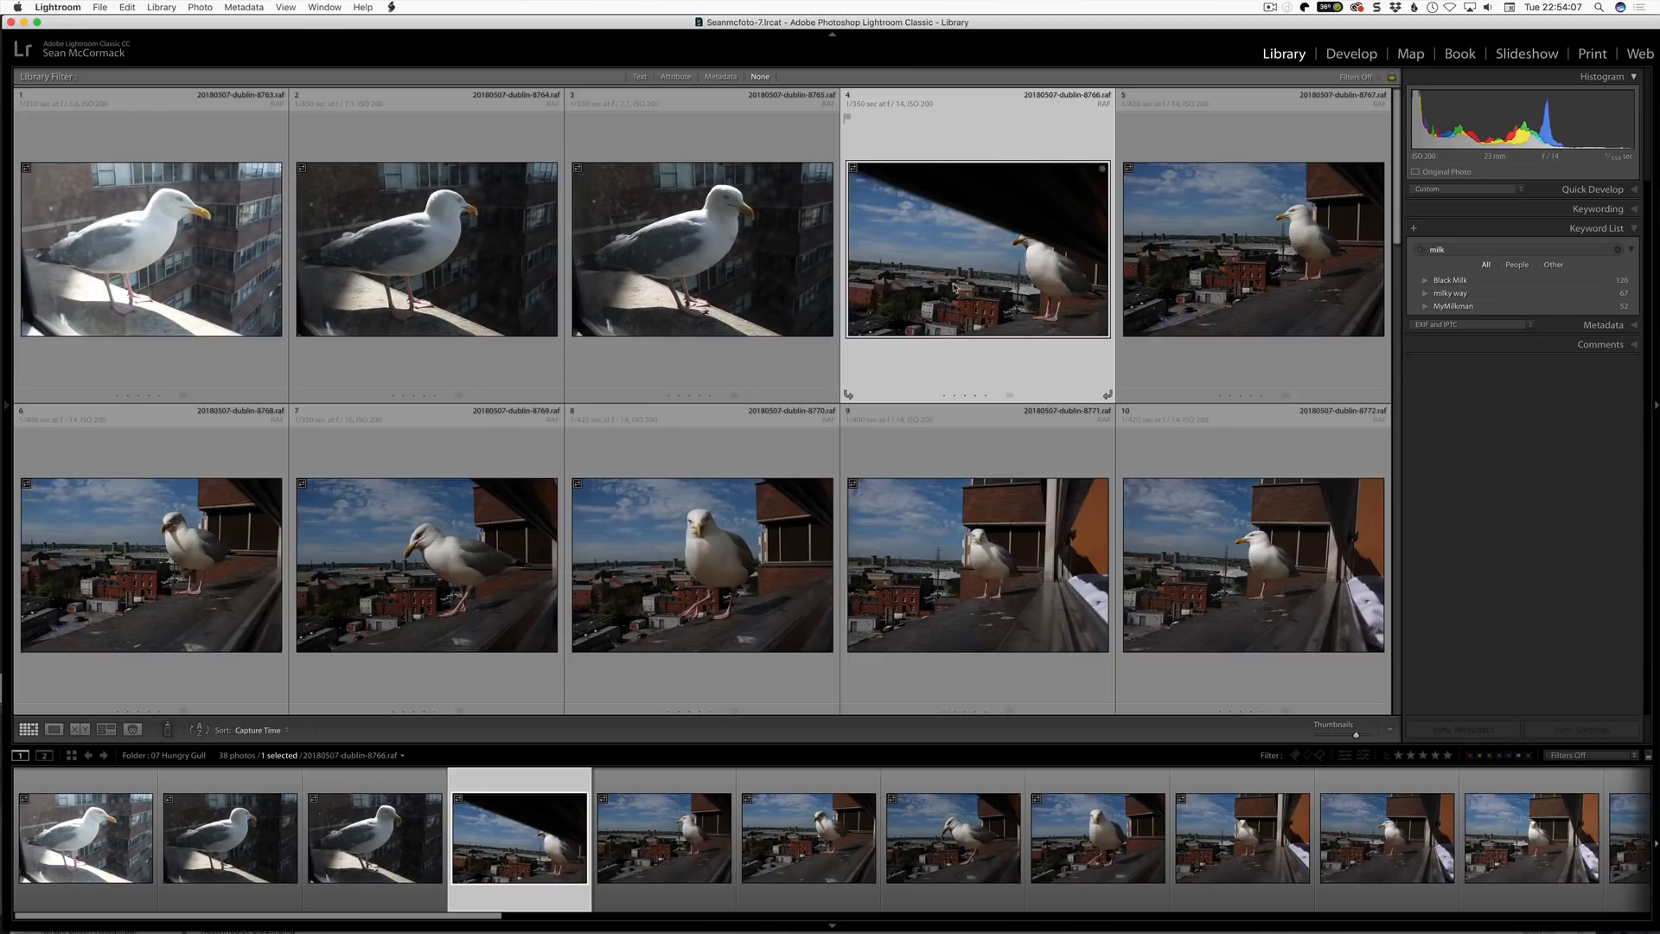
mouse_move(970, 286)
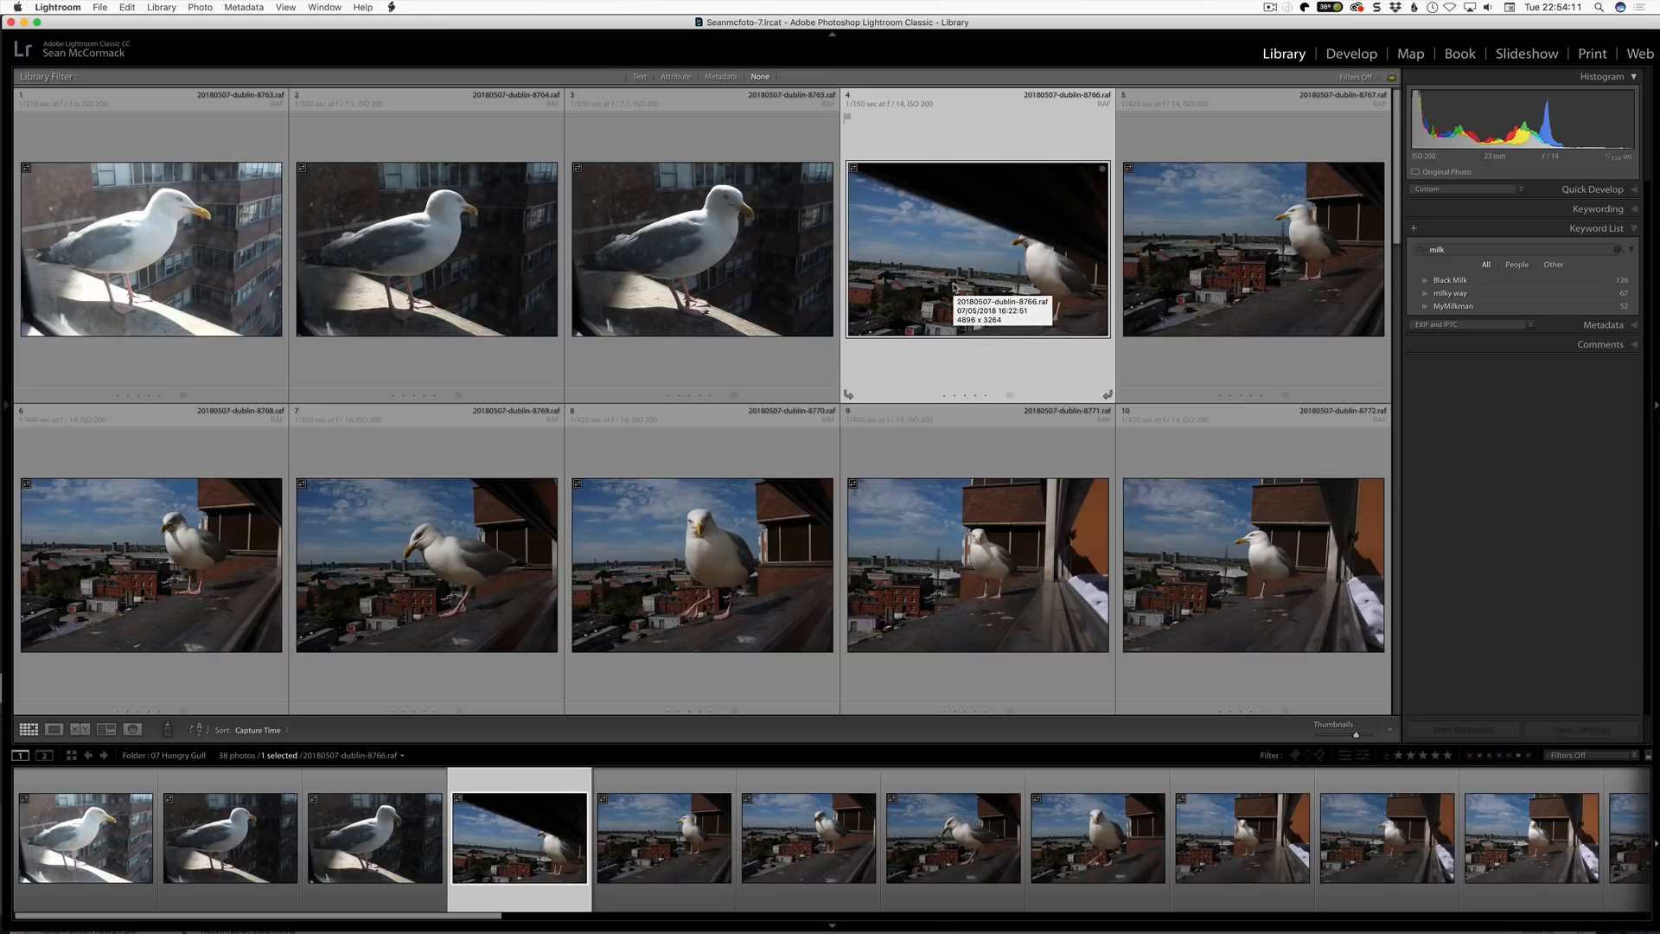
key("delete")
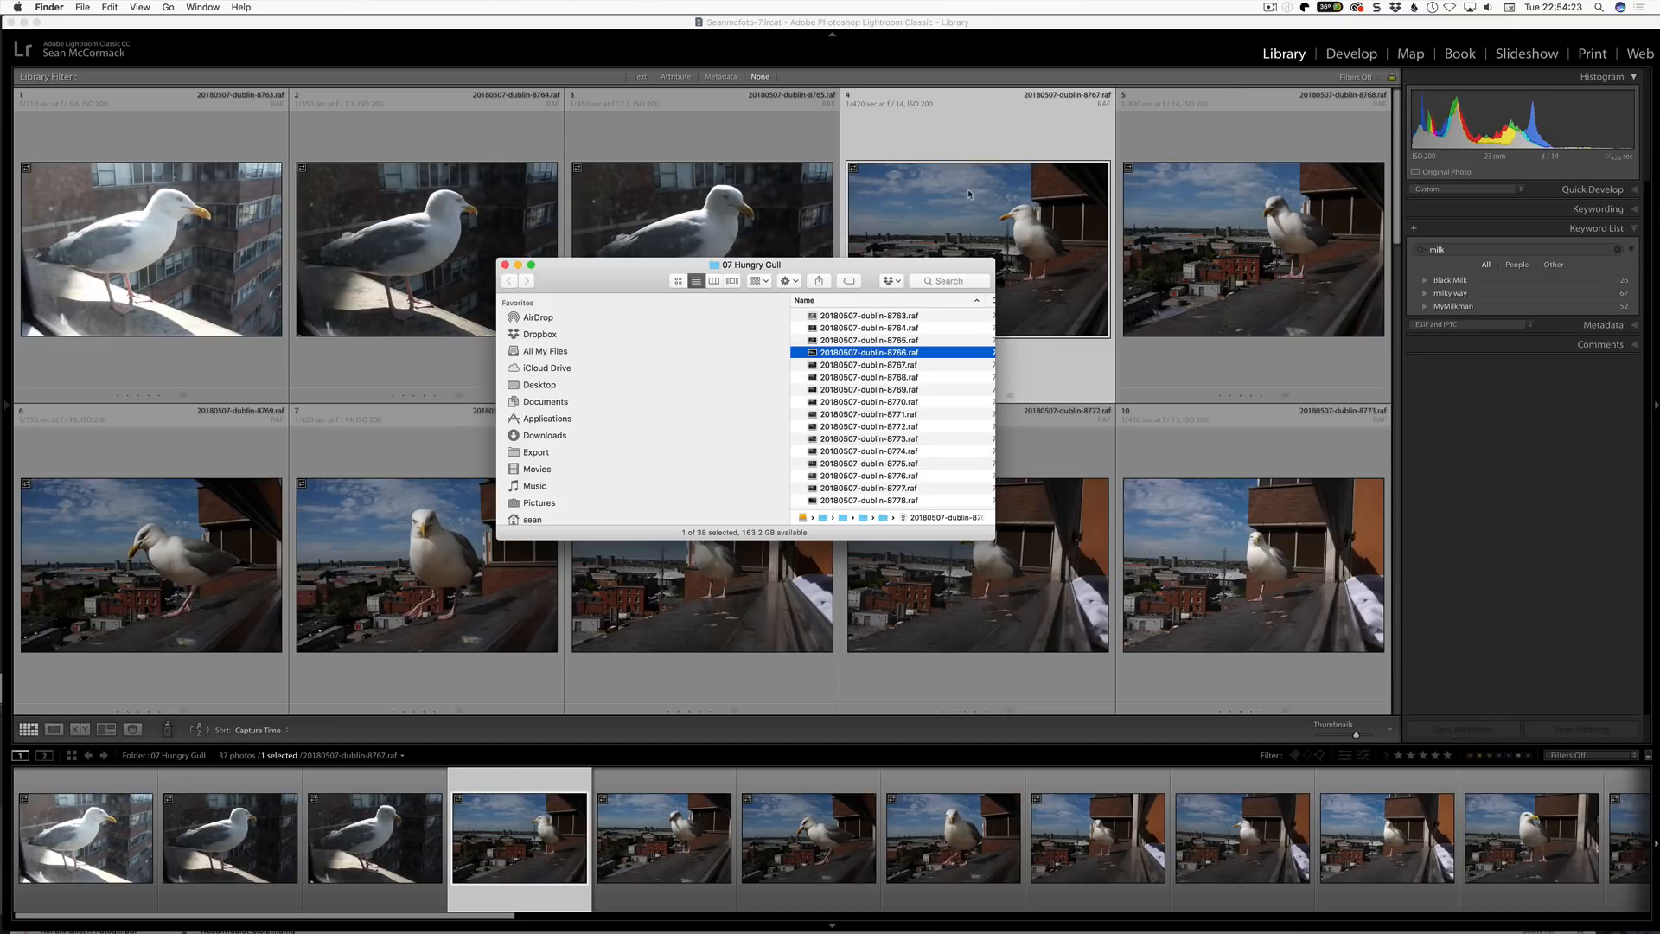
mouse_move(1020, 157)
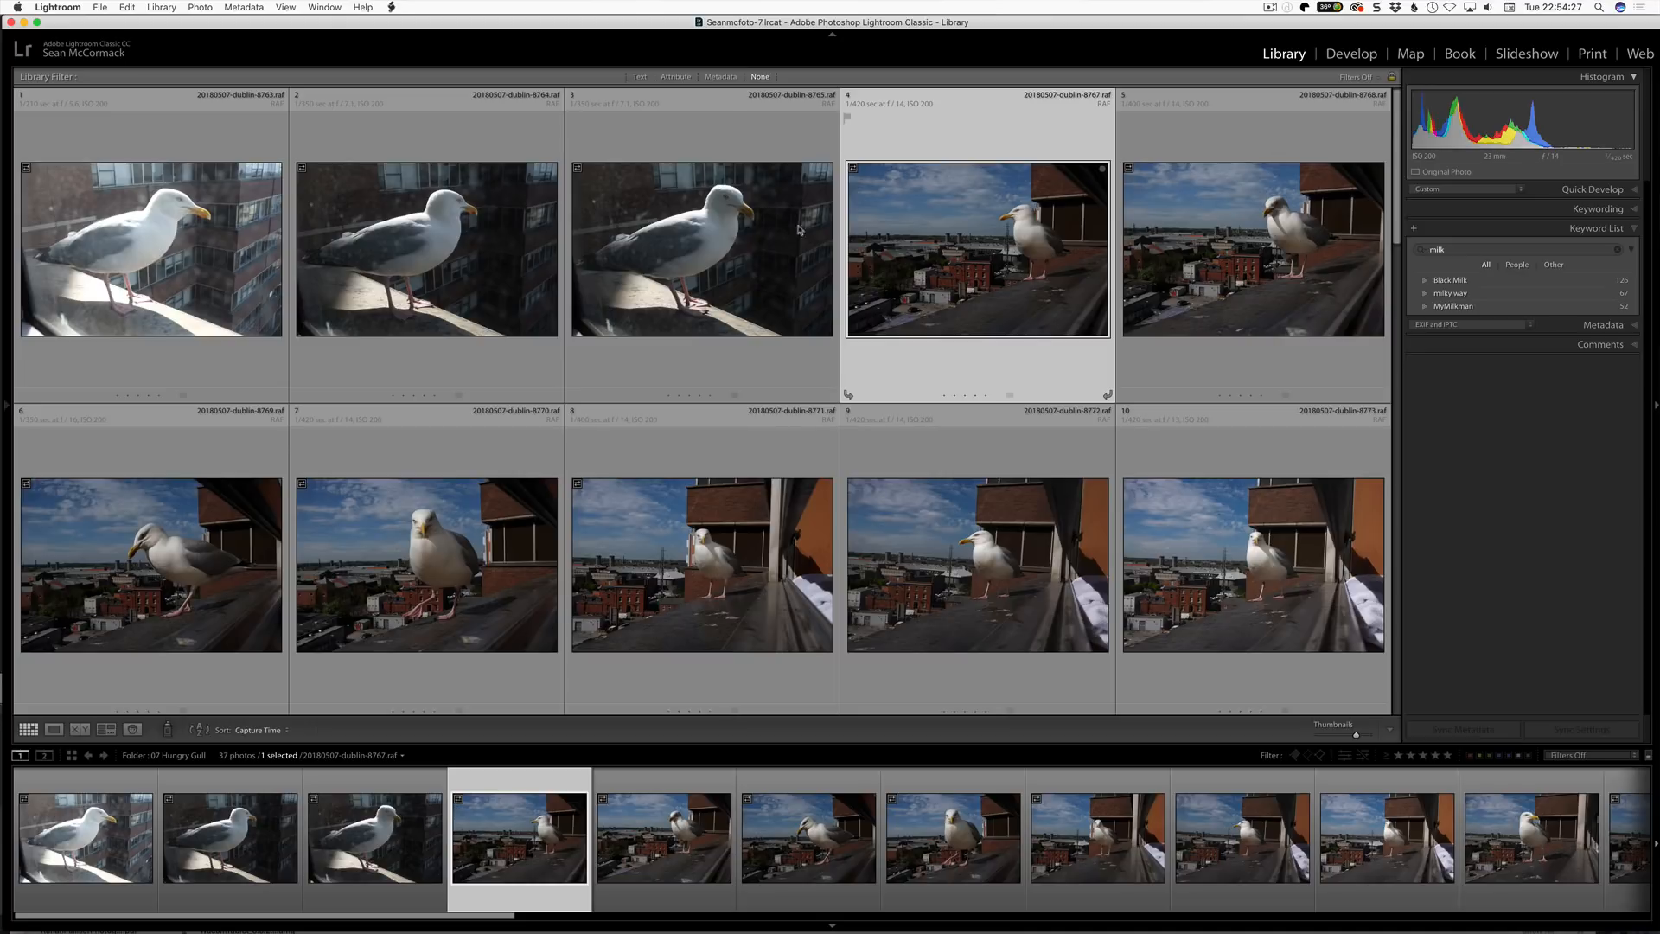
Delete photo 8763 from disk and confirm in Finder it left the 07 Hungry Gull folder
left_click(151, 250)
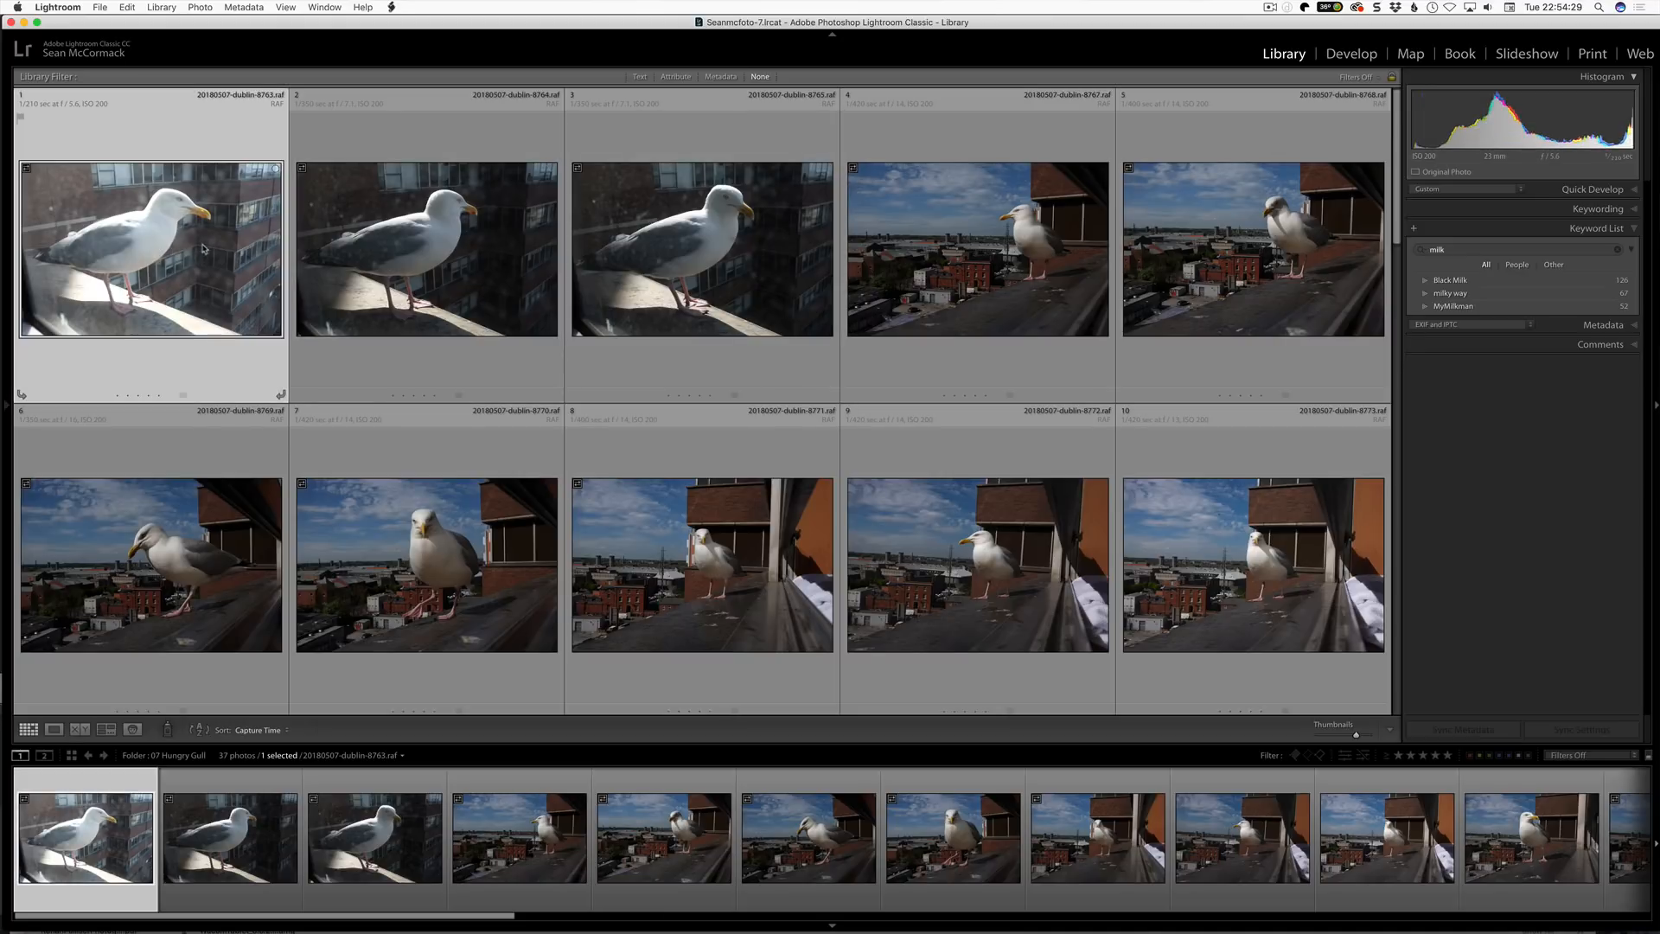
mouse_move(238, 151)
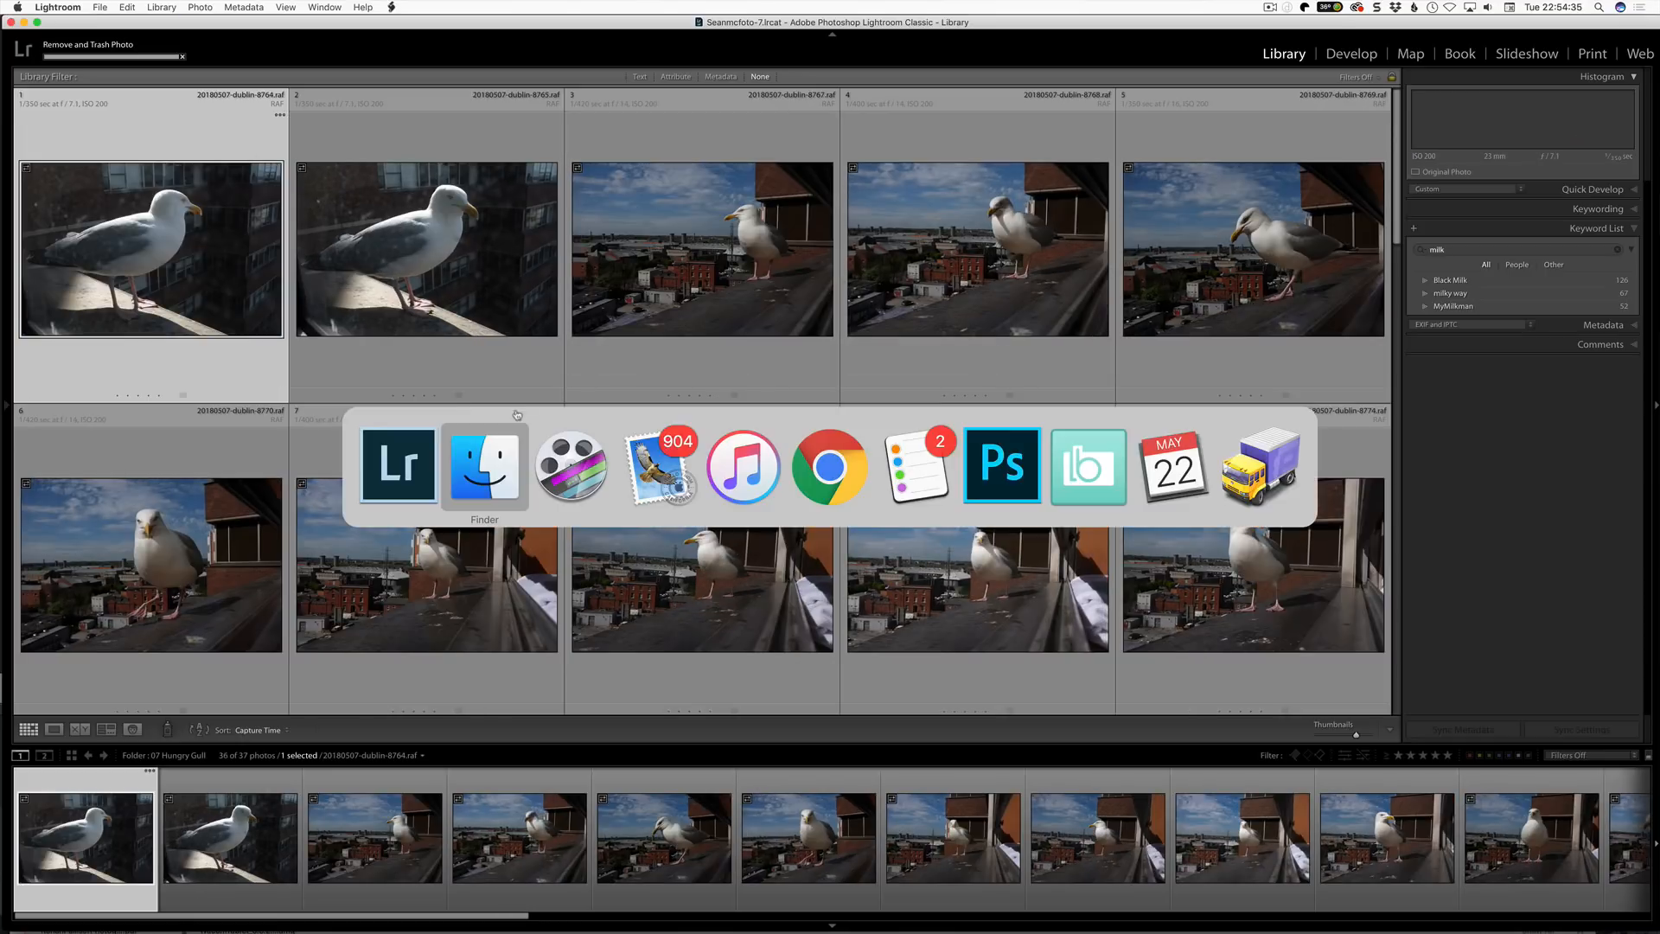
left_click(485, 466)
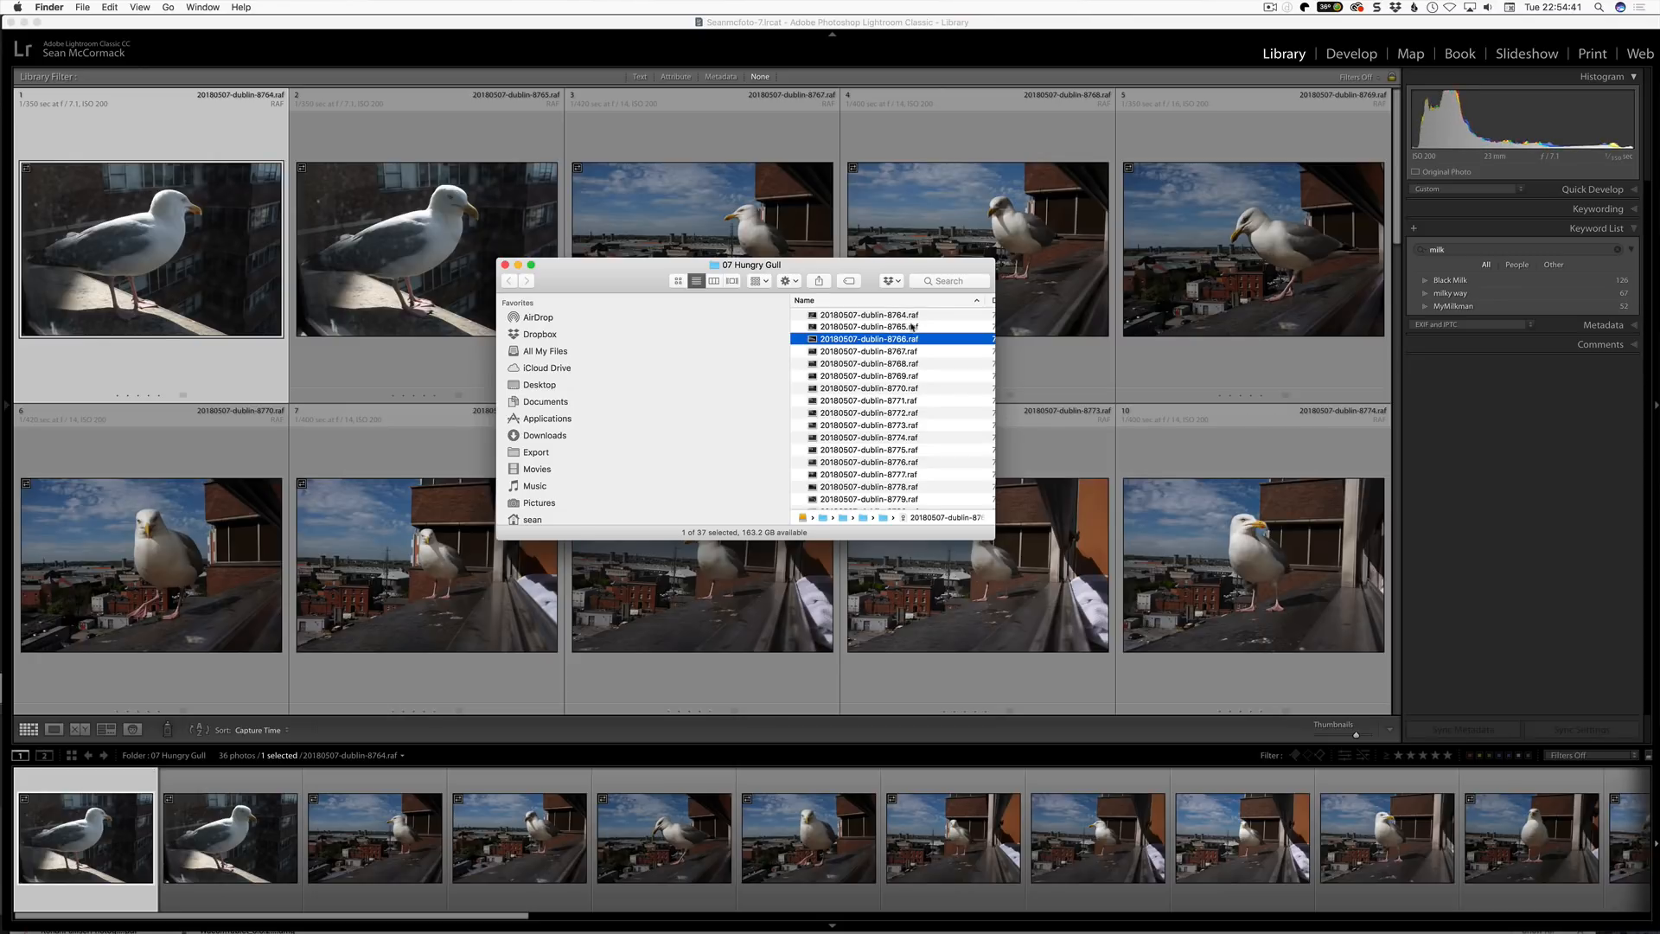
left_click(506, 265)
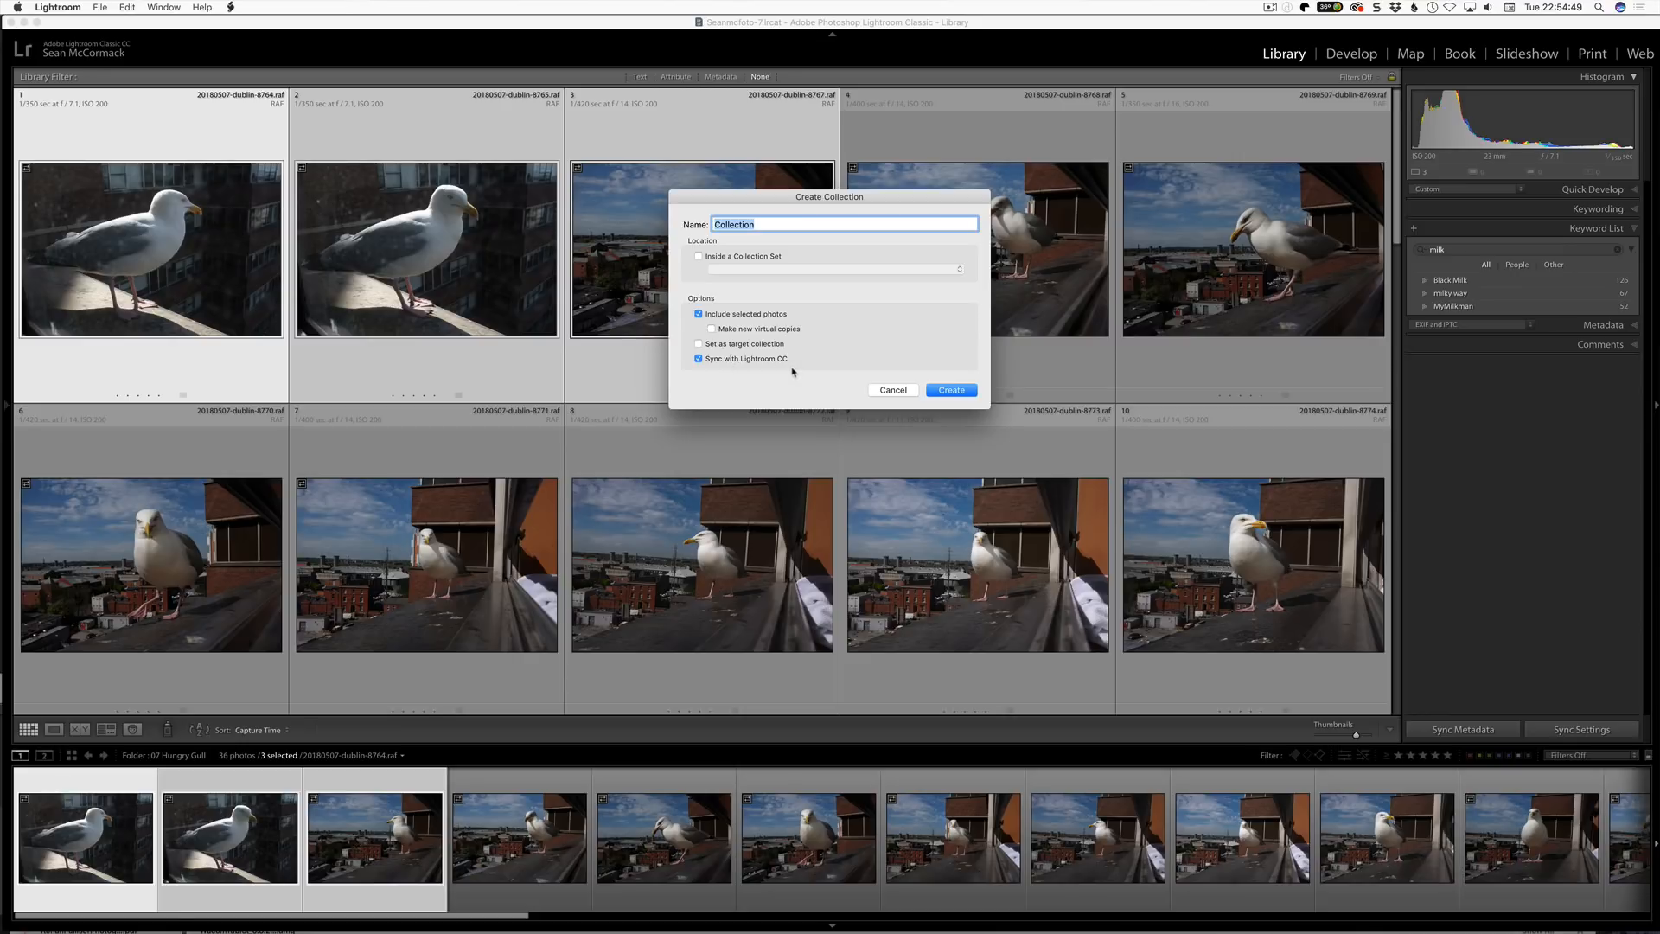
mouse_move(813, 361)
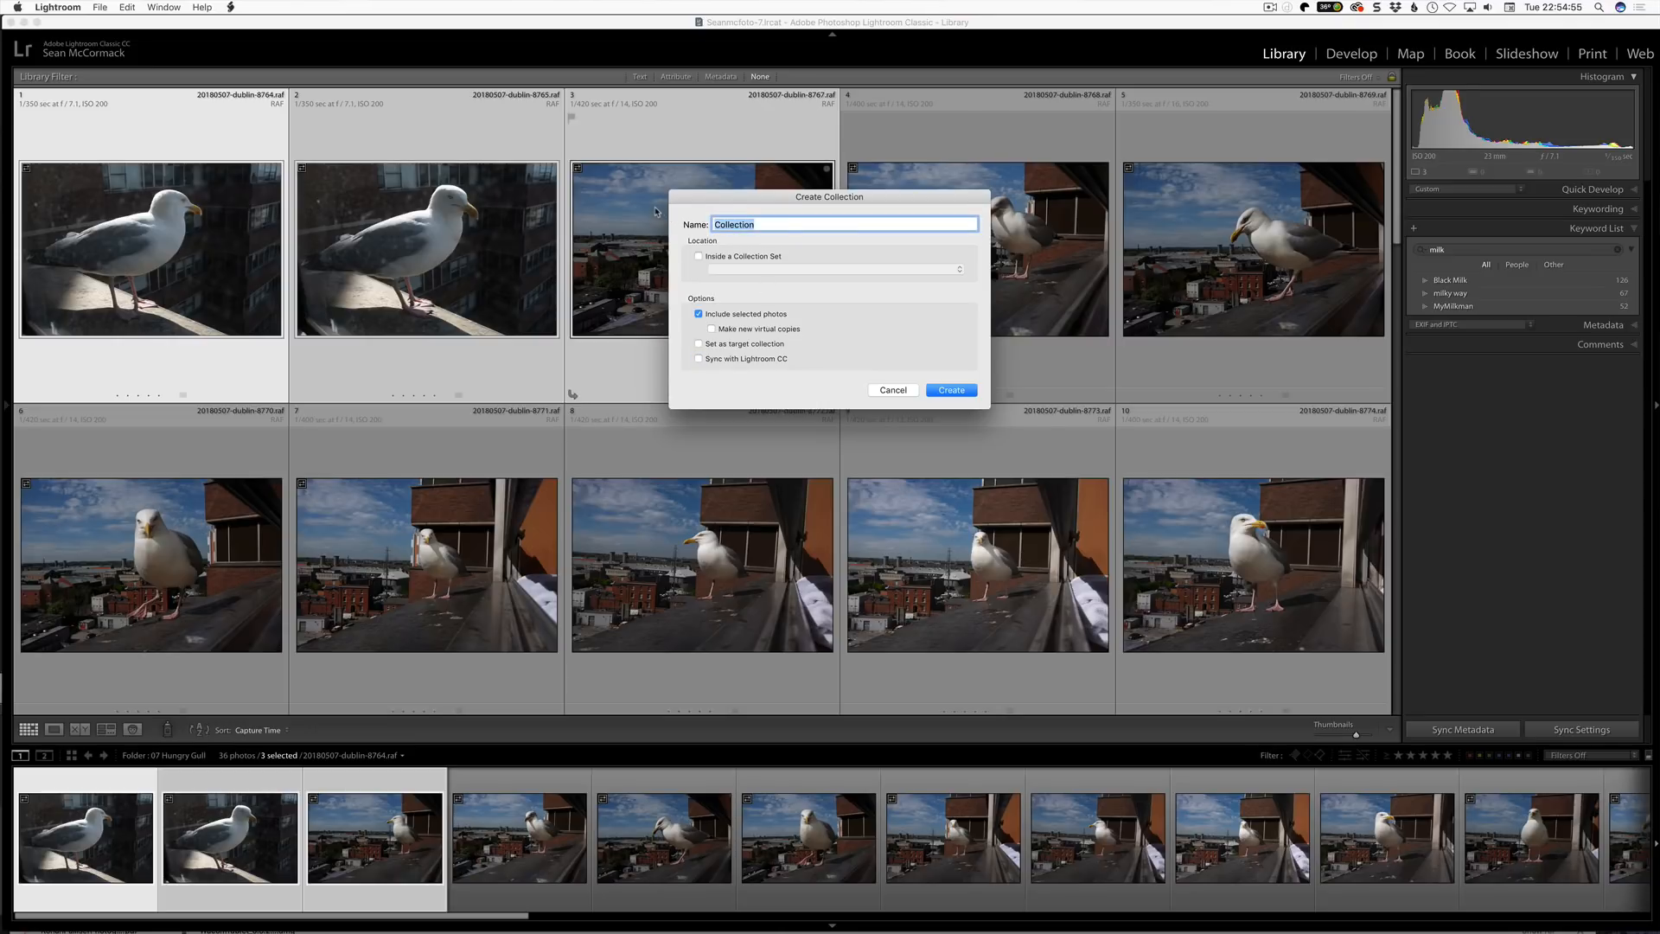
Name the new collection 'Hungry Gull' and create it with the three selected photos
type("Hungry Gull")
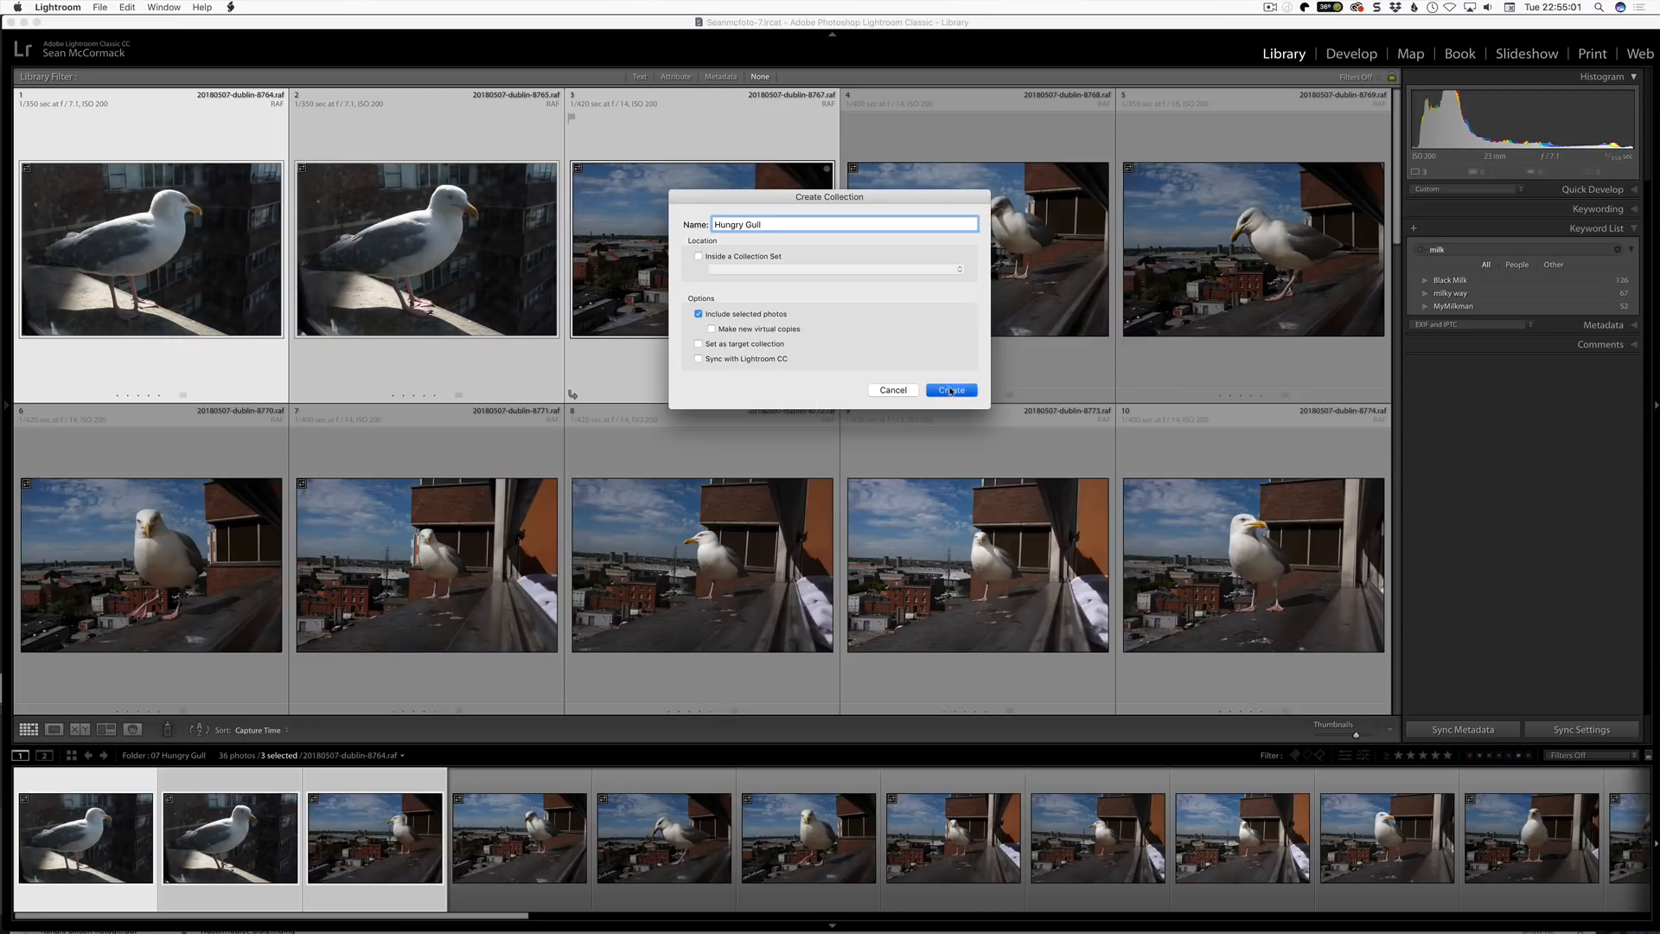
left_click(952, 390)
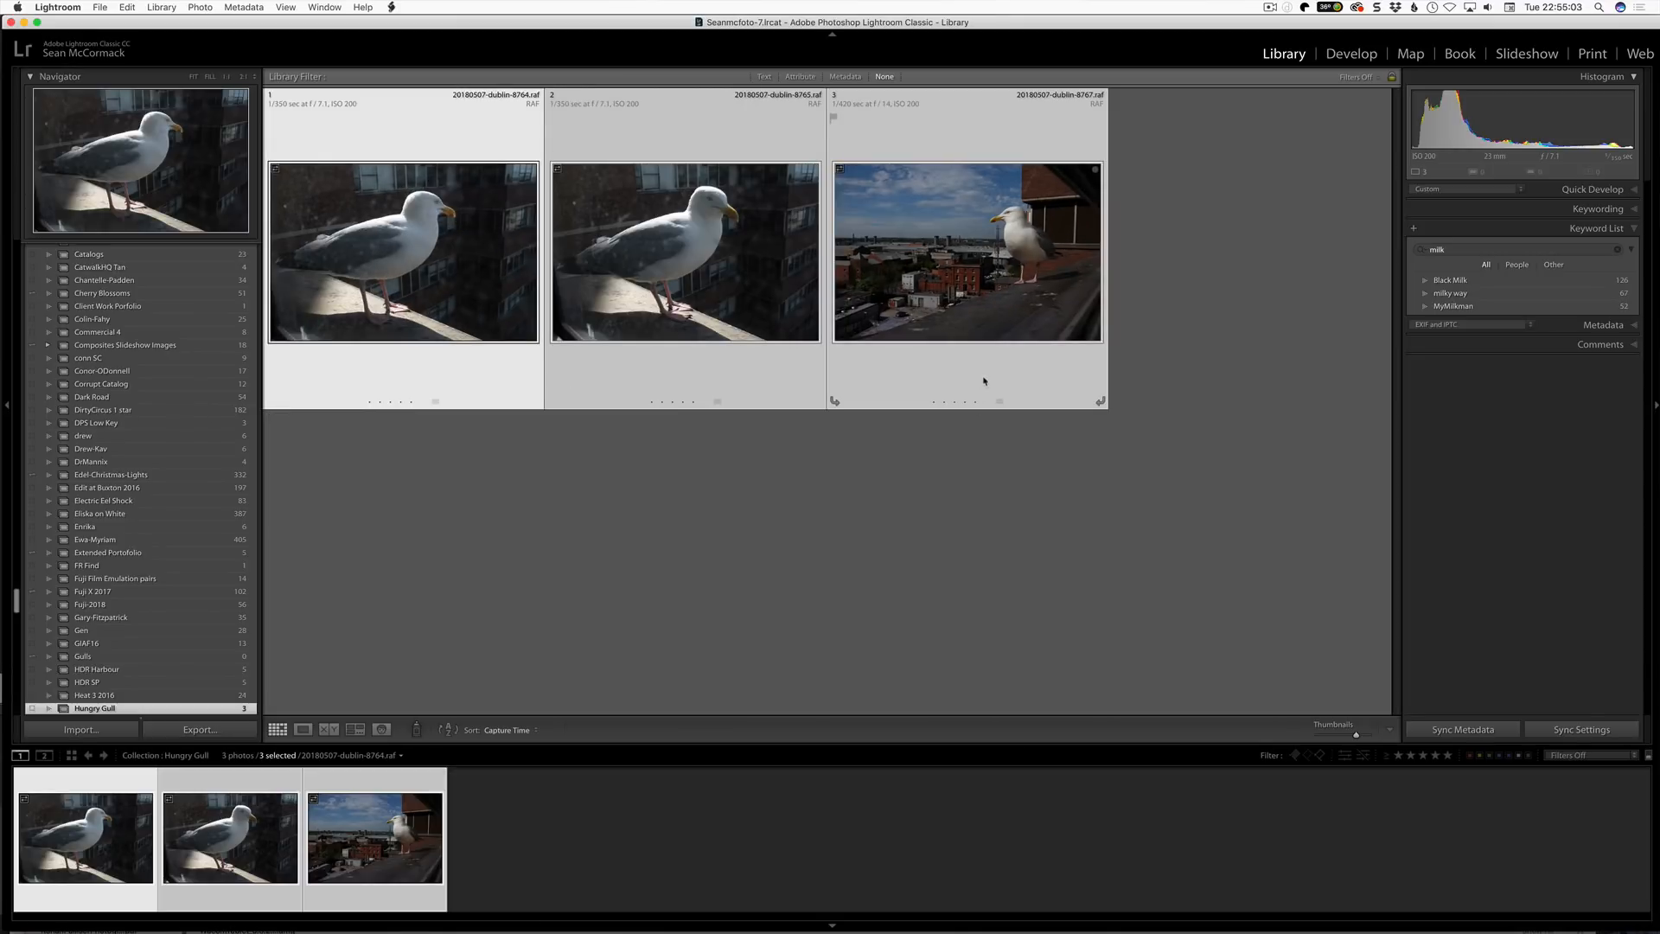
Remove photo 8764 from the Hungry Gull collection, then check the files in Finder
left_click(402, 259)
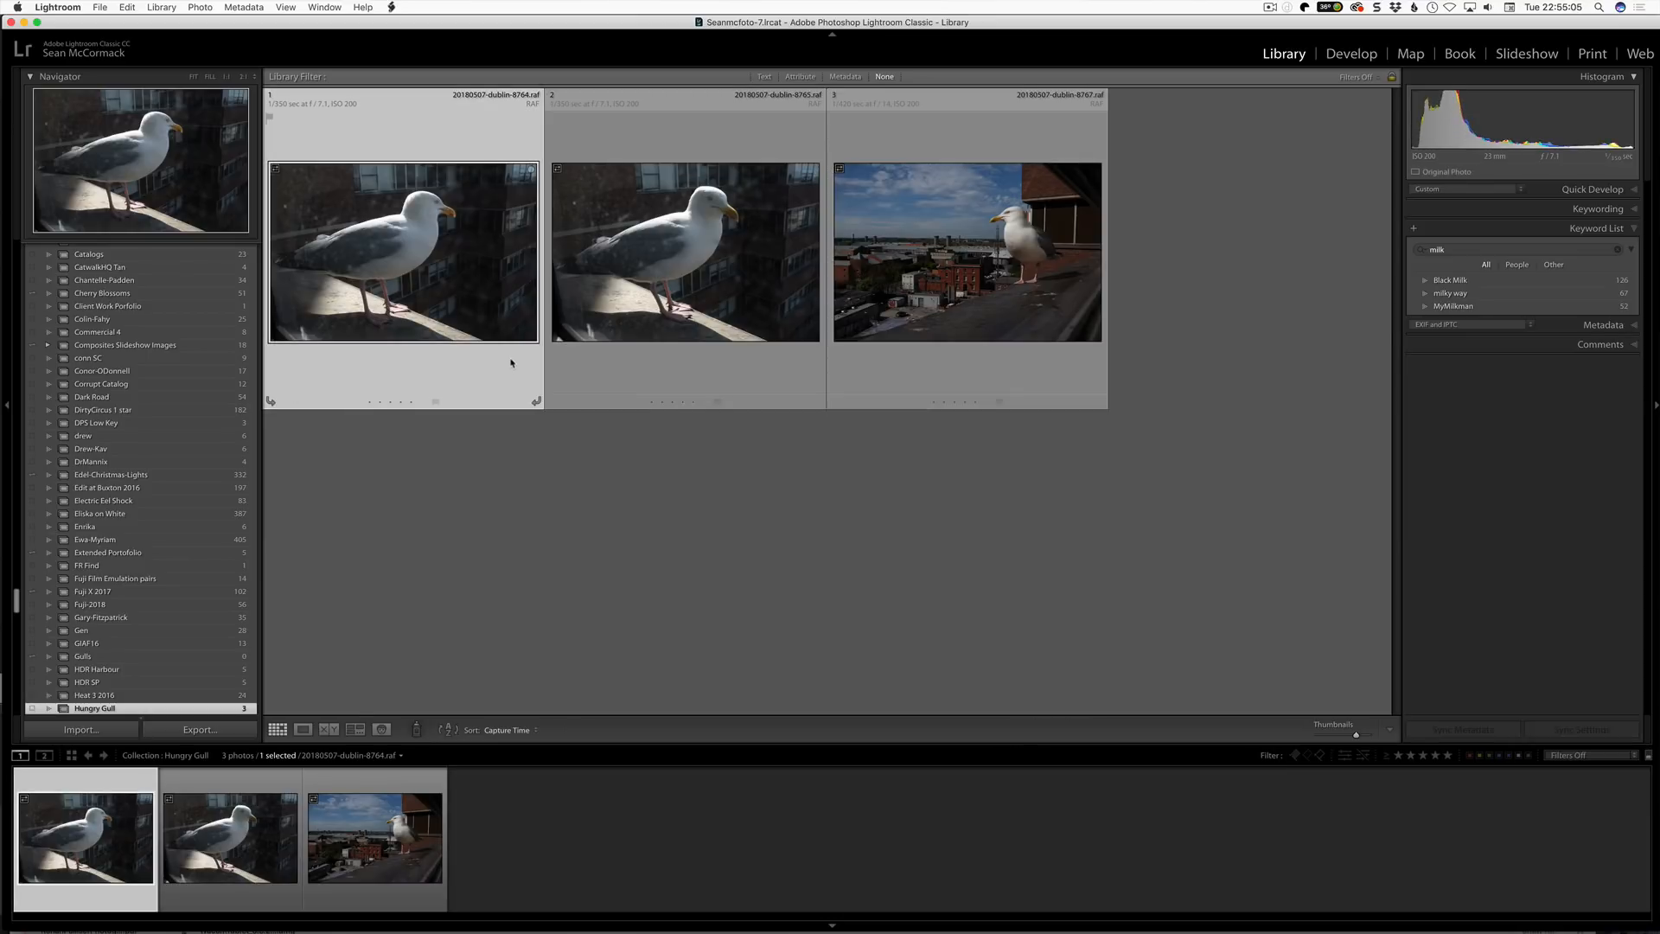
mouse_move(523, 300)
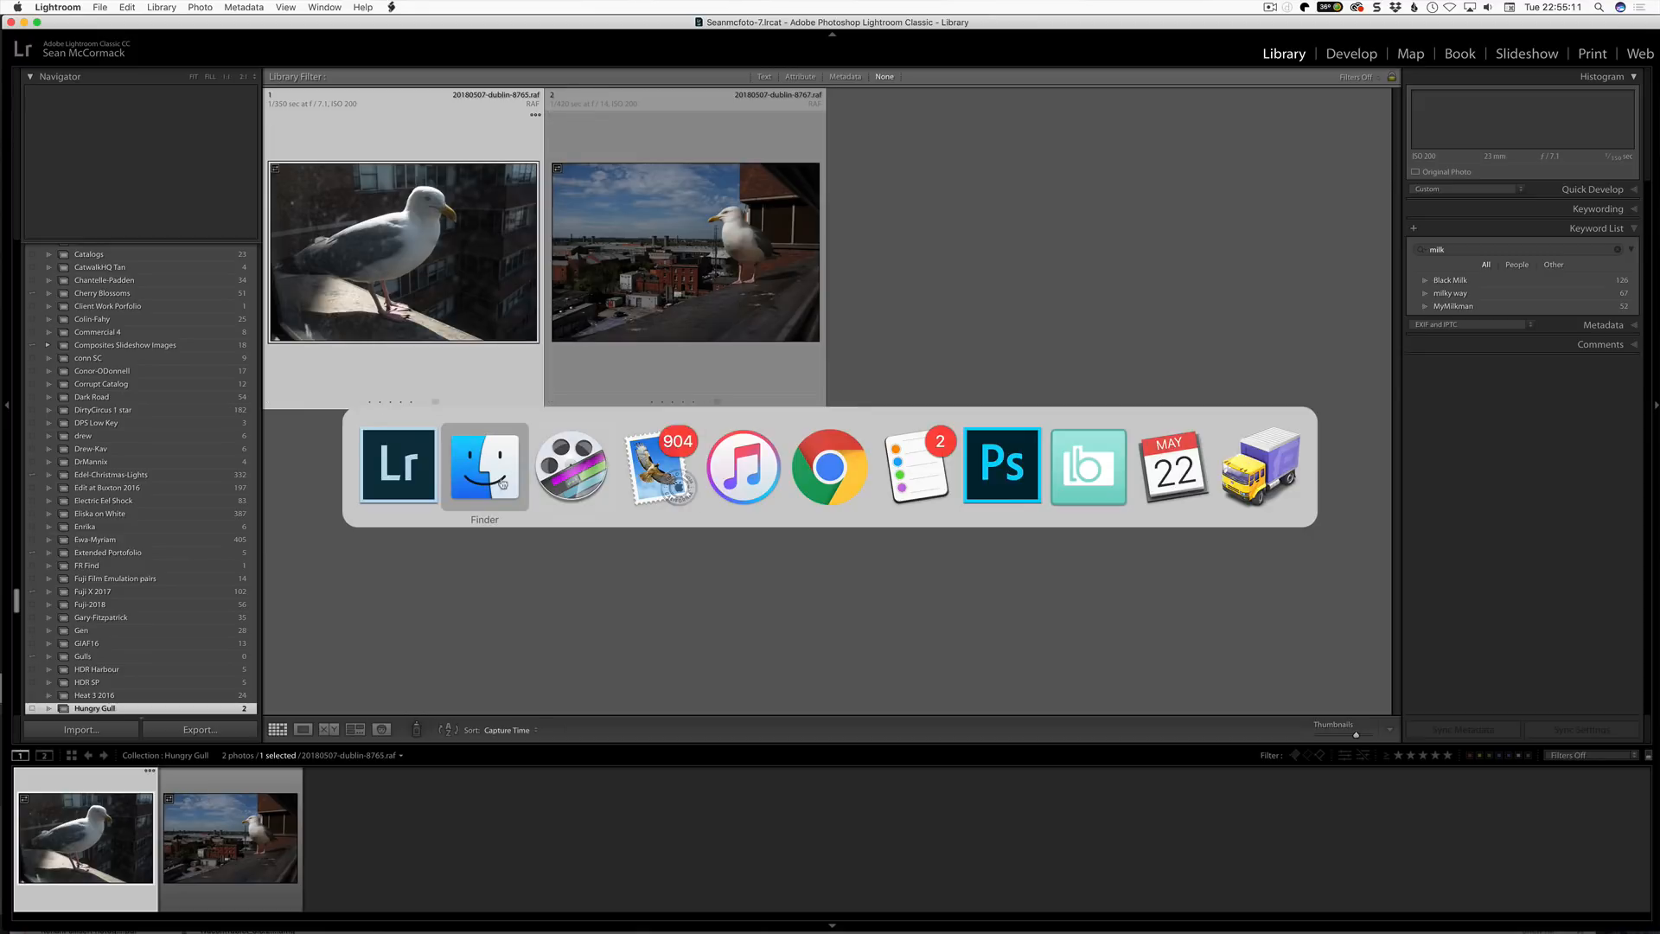
left_click(484, 465)
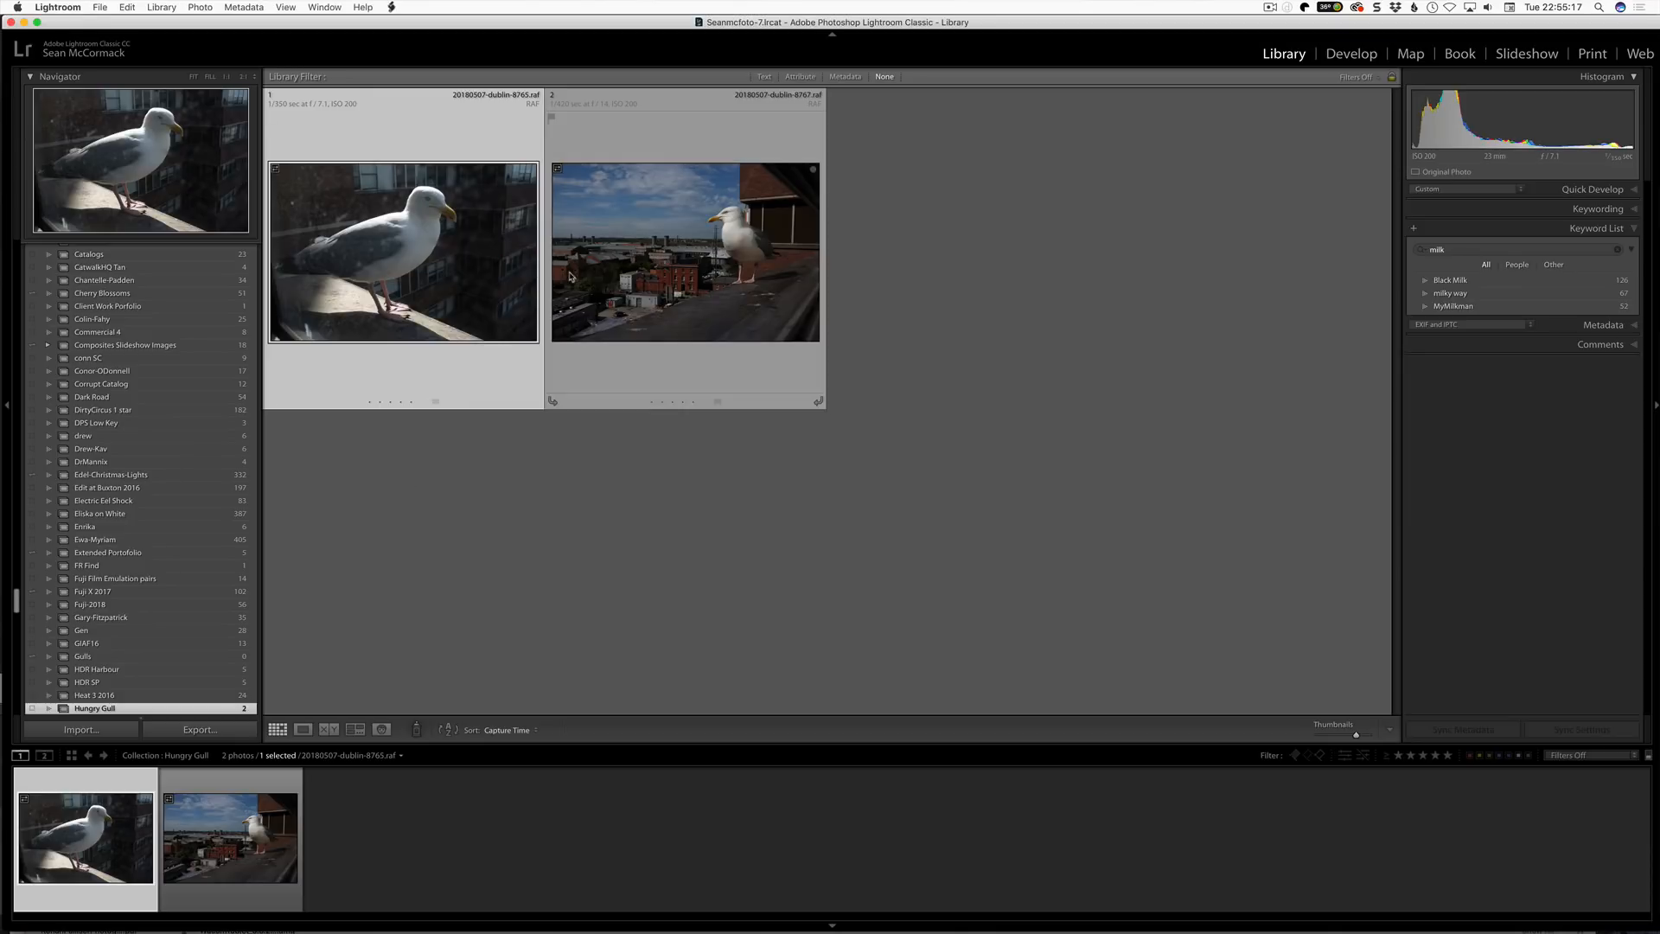
mouse_move(571, 277)
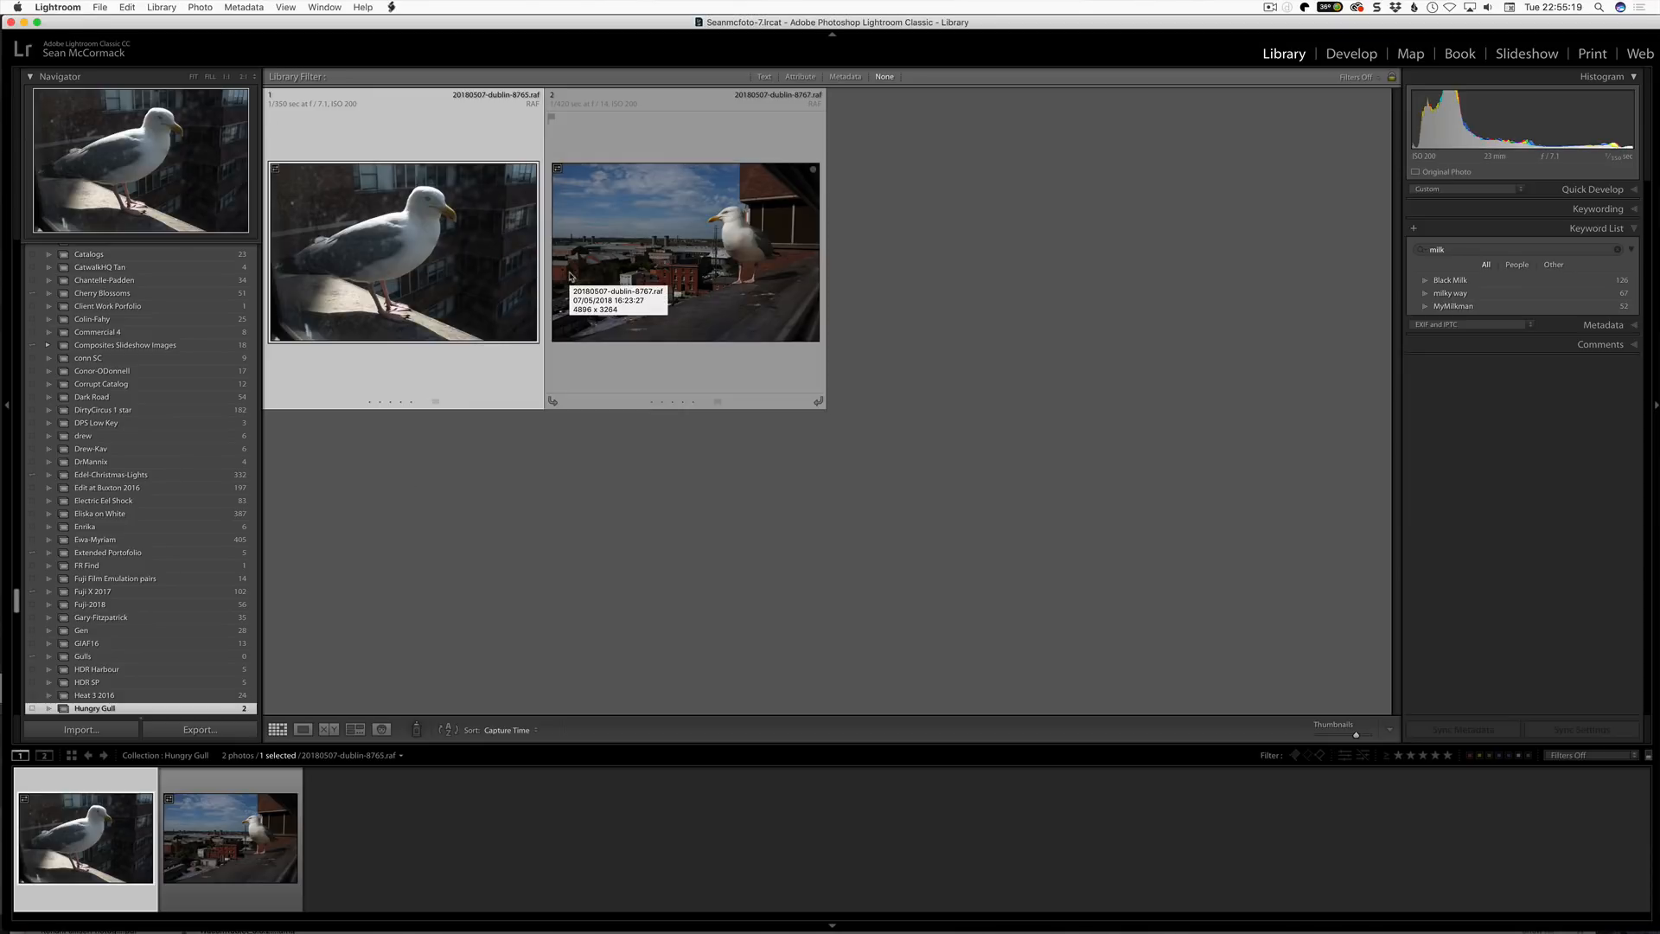